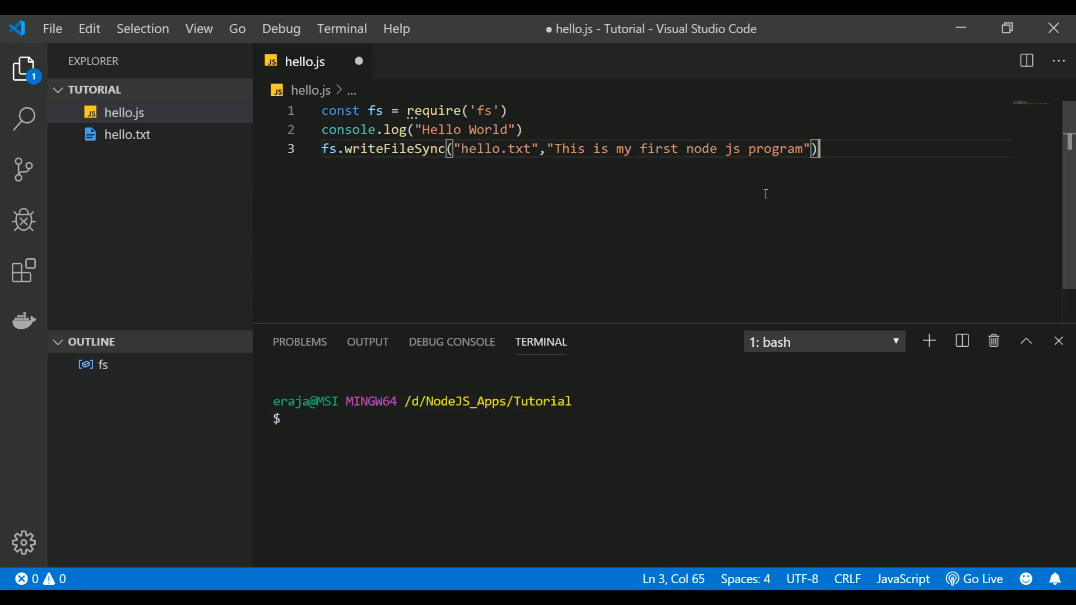
{"action": "mouse_move", "coordinate": [510, 155]}
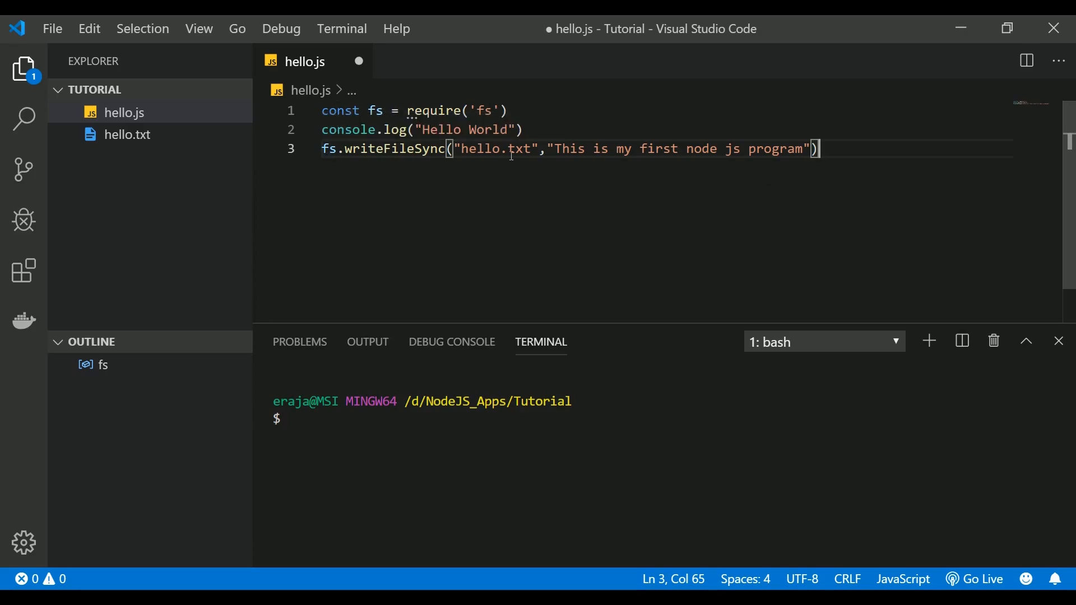
{"action": "mouse_move", "coordinate": [627, 150]}
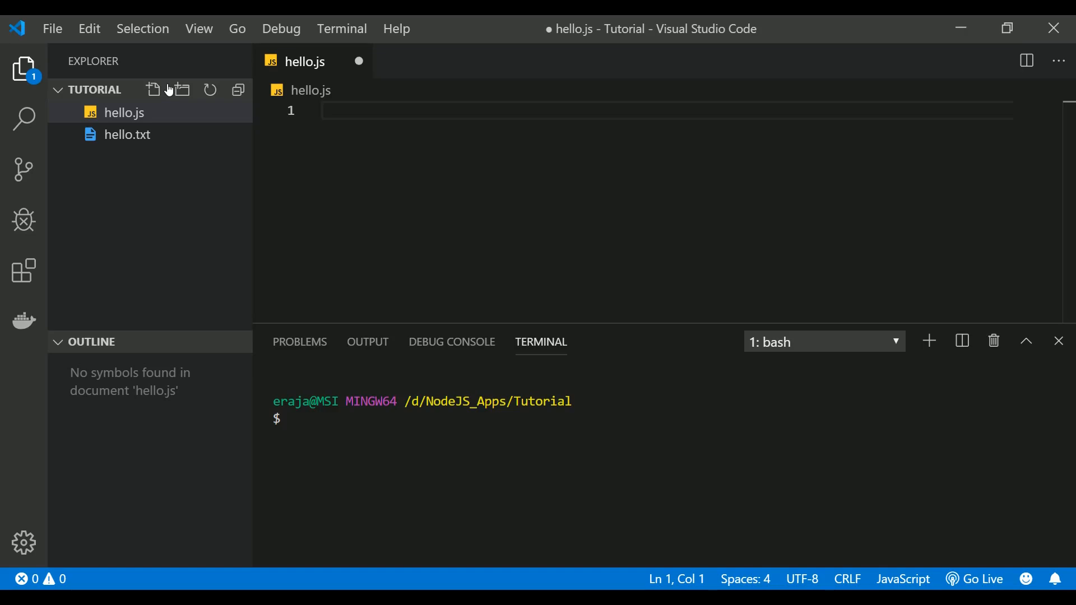
Step: Type the declaration var firstName = "John Mike" into the empty hello.js
{"action": "type", "text": "var"}
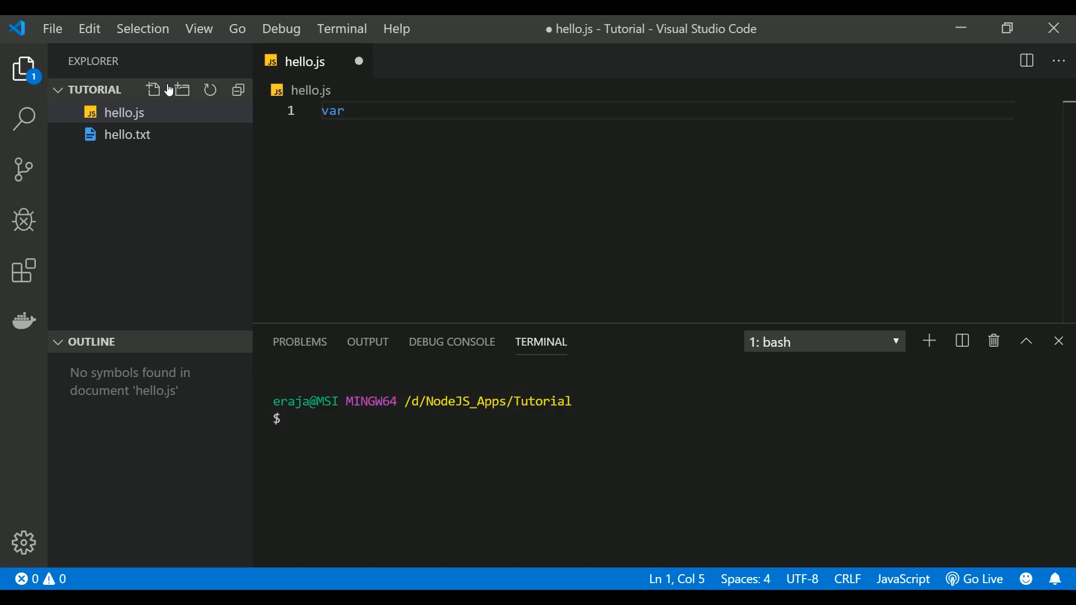
{"action": "type", "text": "first"}
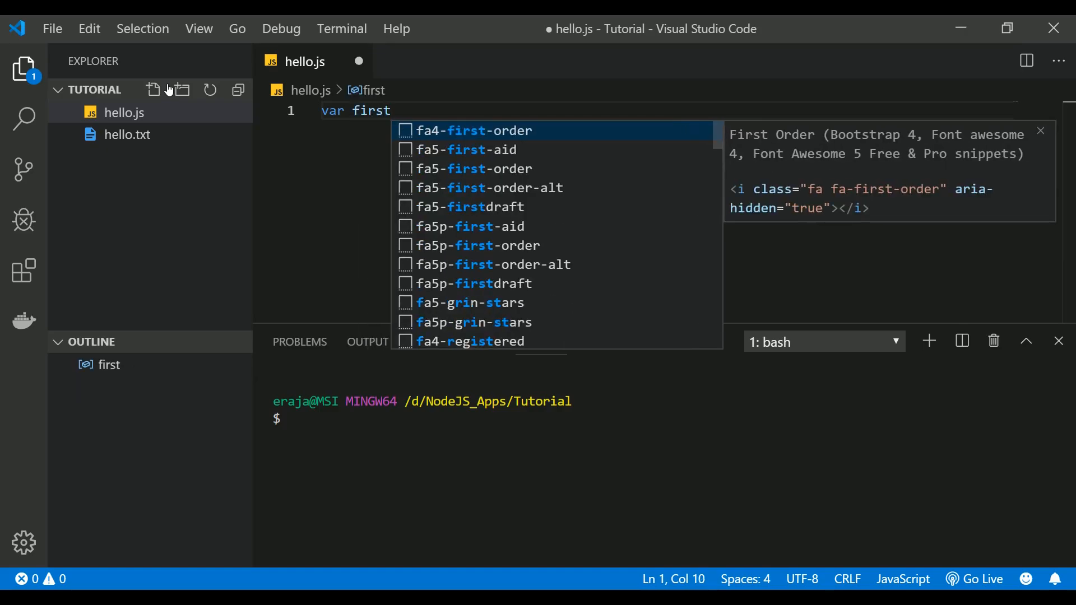
{"action": "type", "text": "Name ="}
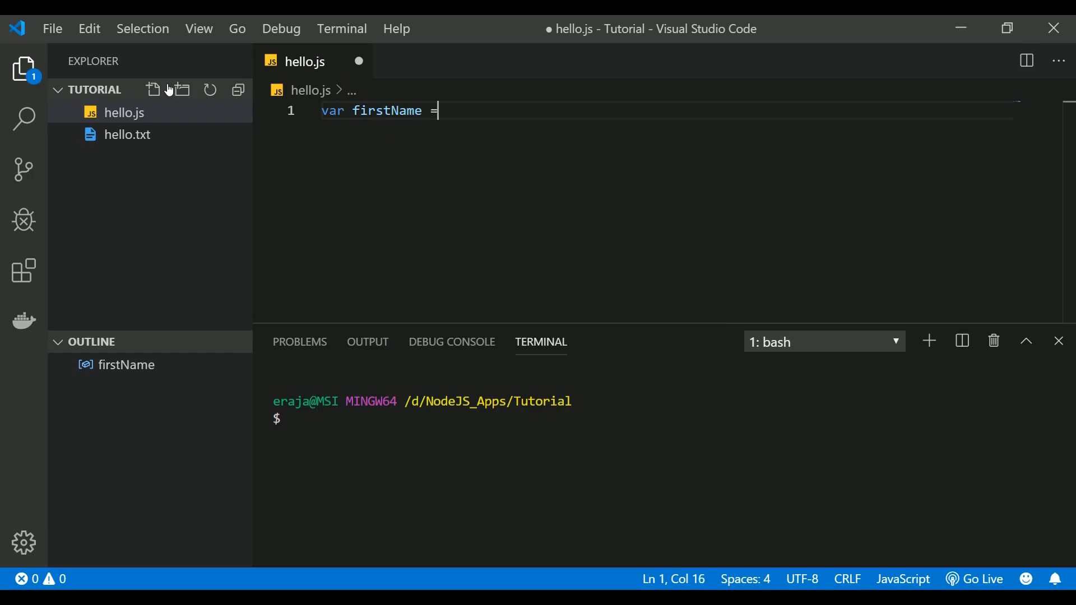
{"action": "type", "text": "\"\""}
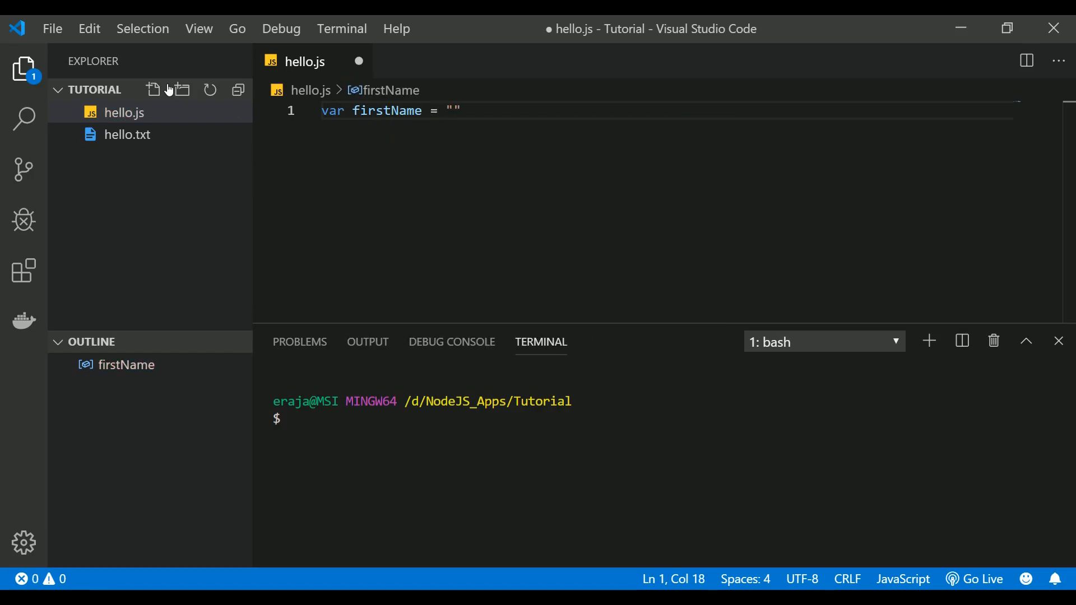
{"action": "type", "text": "John Mike"}
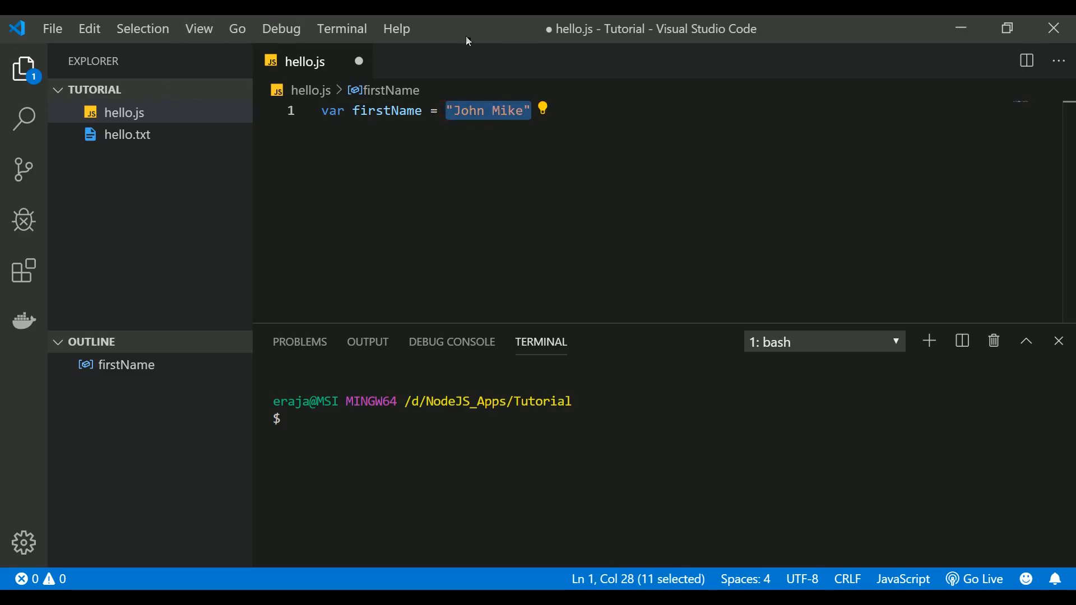
Step: Highlight the var keyword and the variable name firstName in the declaration
{"action": "double_click", "coordinate": [386, 110]}
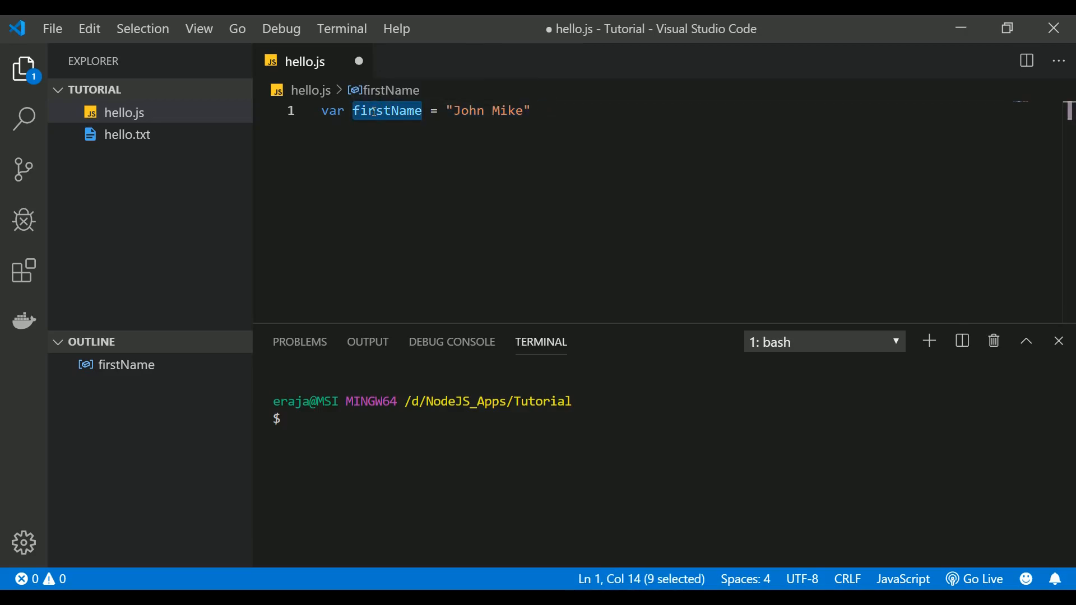
{"action": "double_click", "coordinate": [333, 111]}
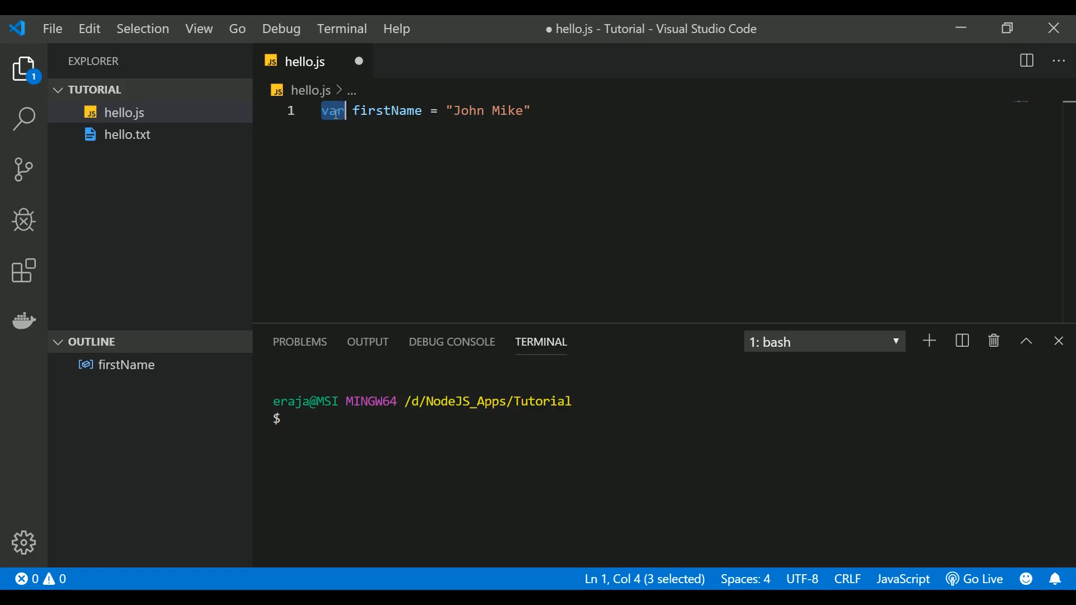
{"action": "left_click", "coordinate": [352, 111]}
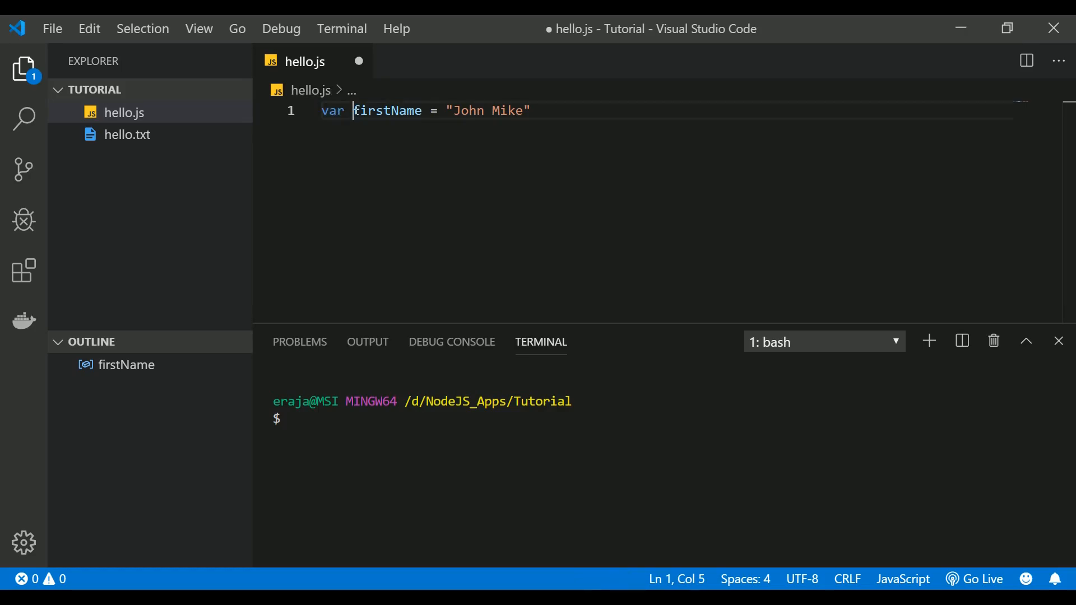
{"action": "double_click", "coordinate": [386, 110]}
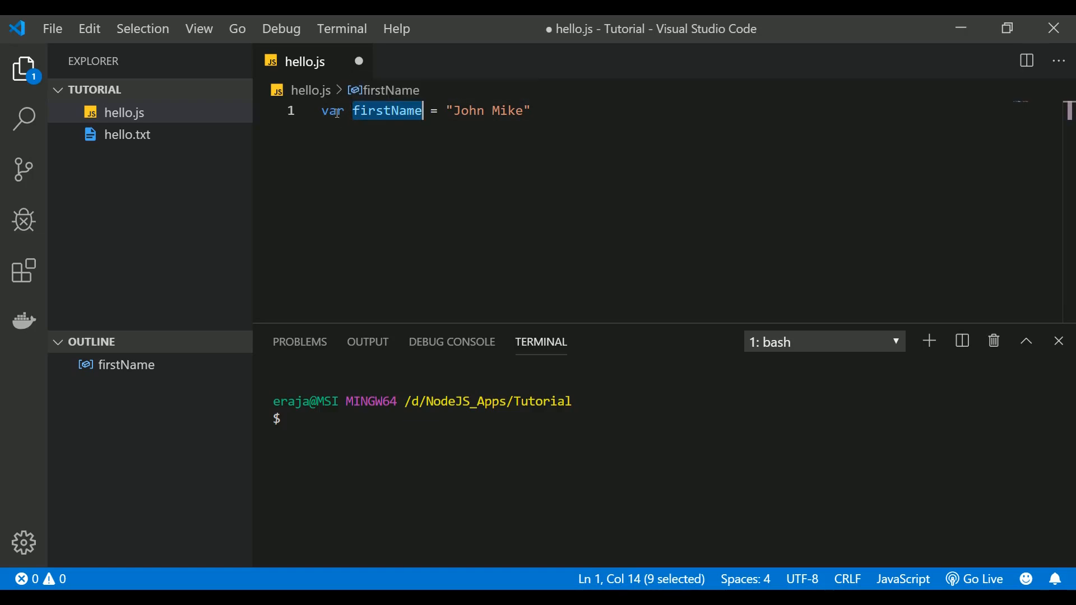
{"action": "left_click", "coordinate": [528, 110]}
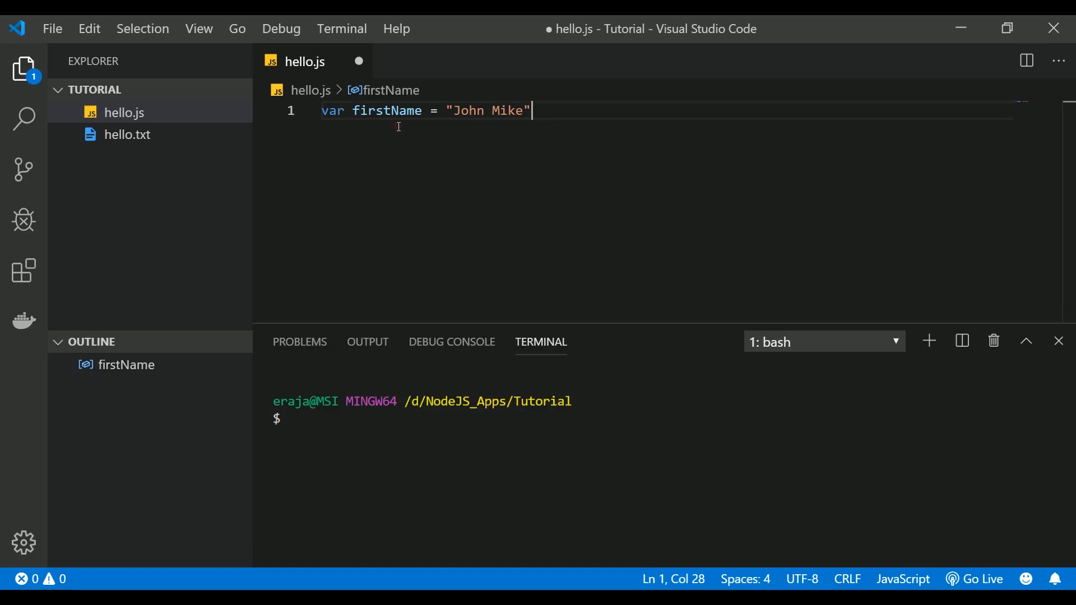
{"action": "mouse_move", "coordinate": [388, 110]}
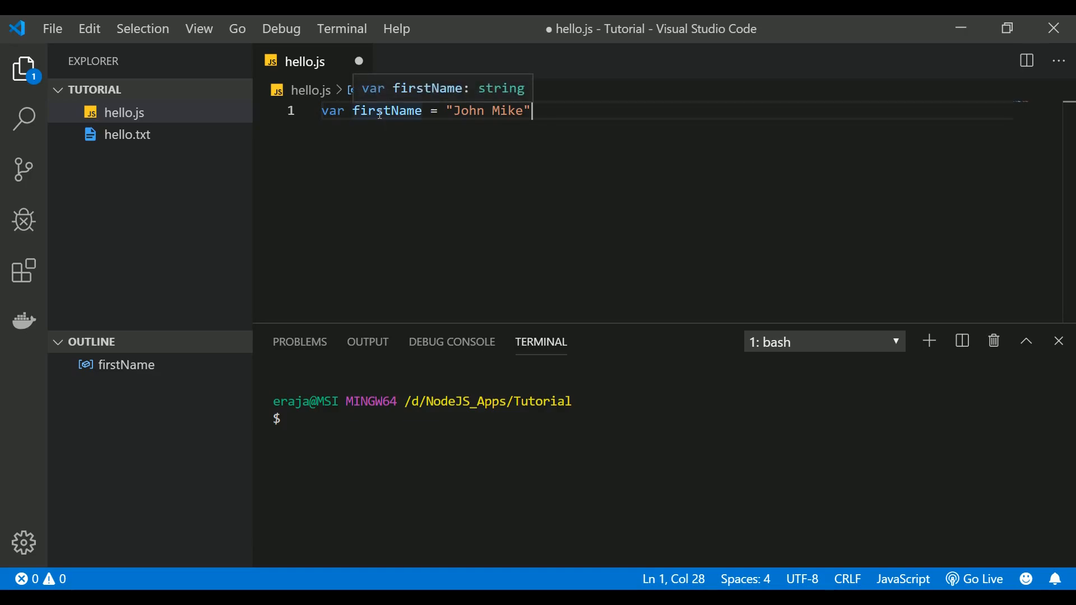
Step: Highlight the equals sign, the "John Mike" string, and firstName again
{"action": "left_click", "coordinate": [447, 110]}
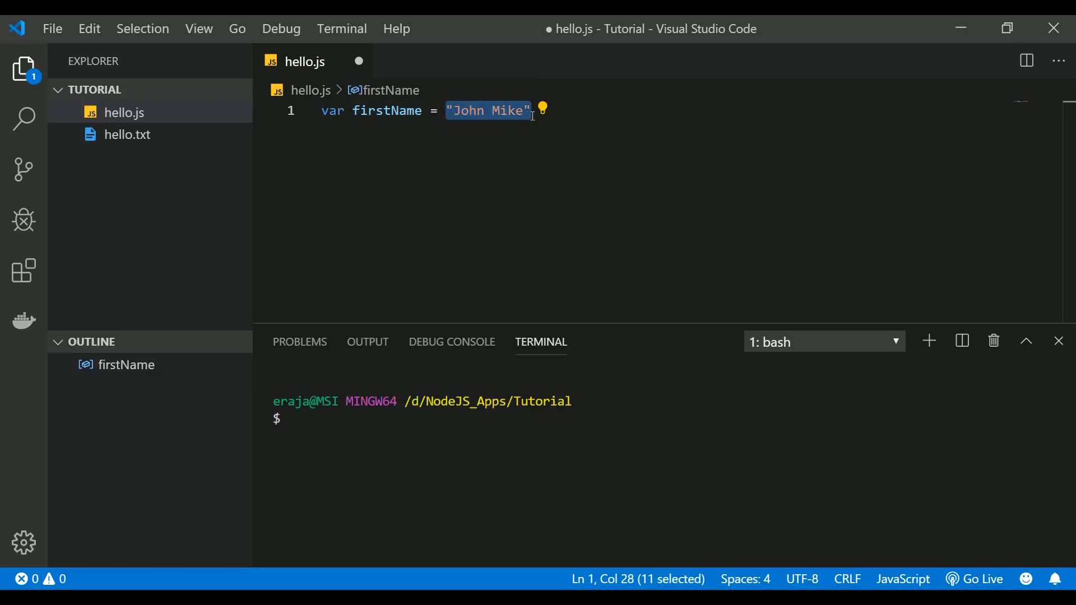
{"action": "left_click", "coordinate": [434, 110]}
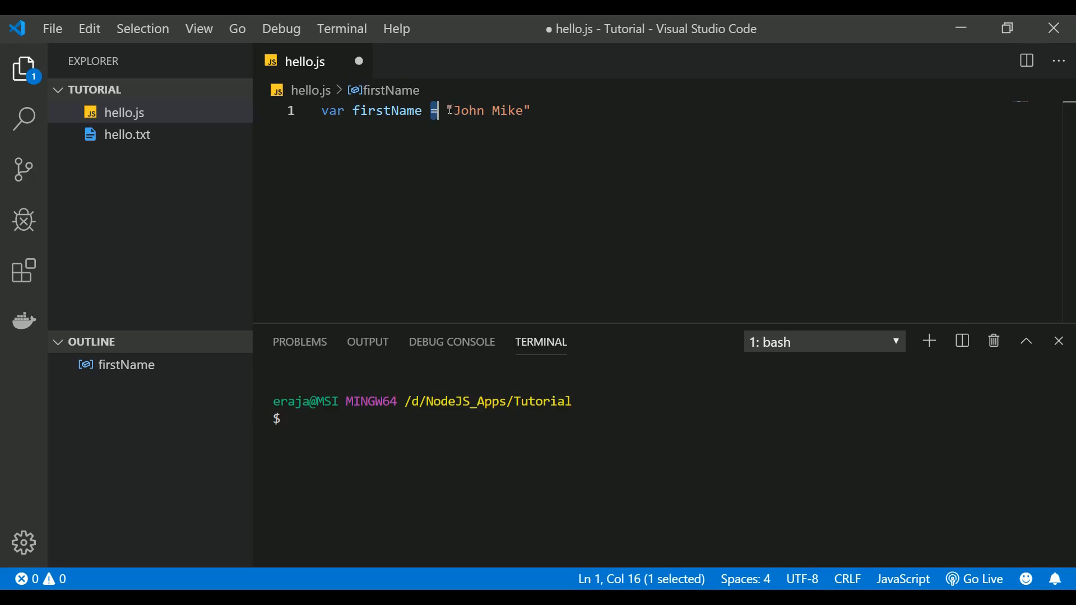
{"action": "double_click", "coordinate": [487, 110]}
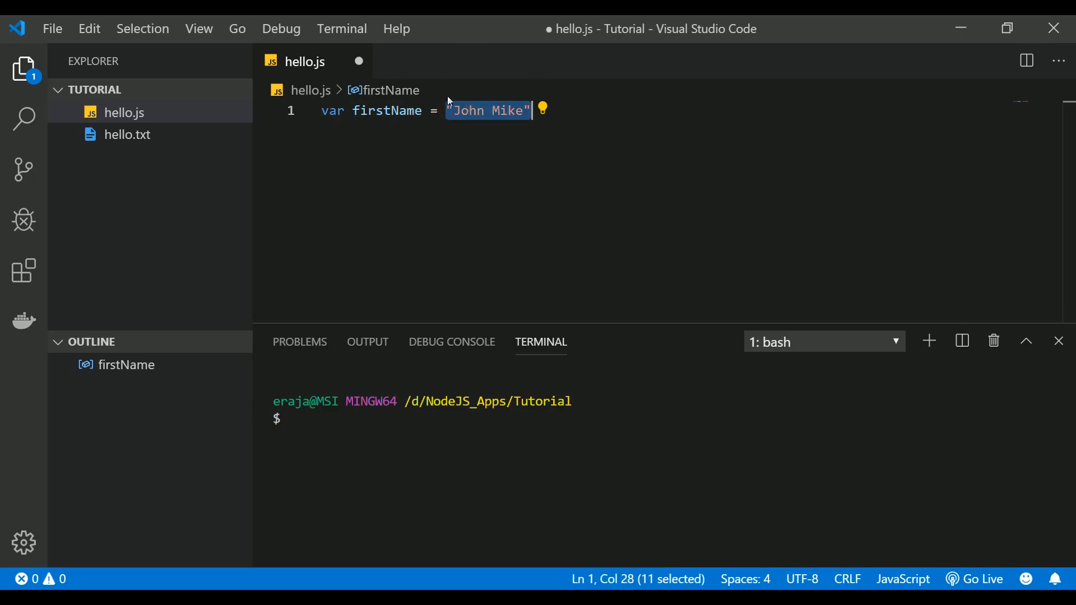
{"action": "left_click", "coordinate": [432, 110]}
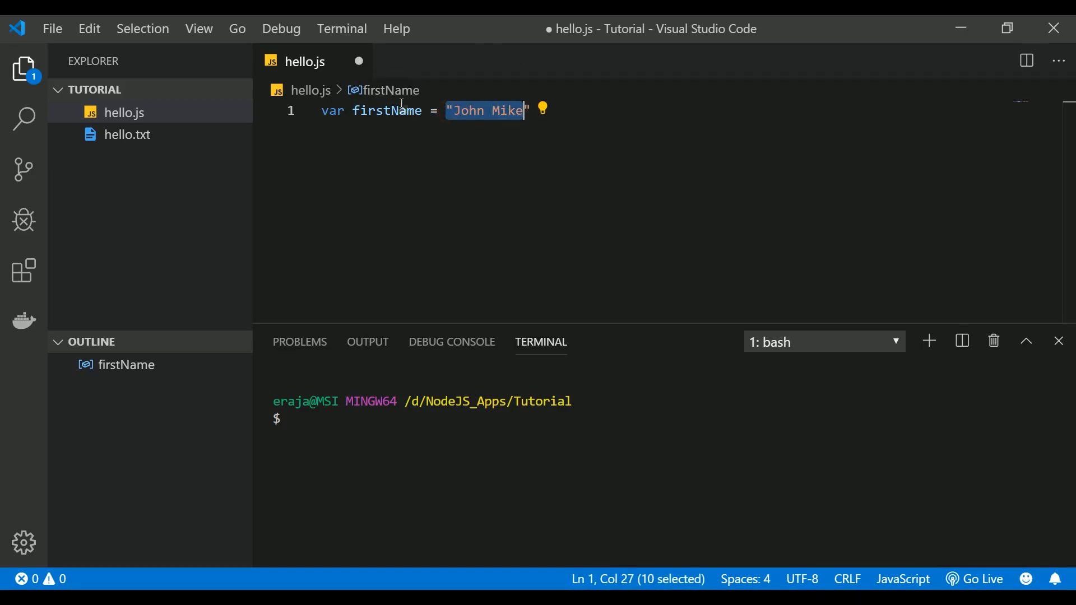
{"action": "double_click", "coordinate": [386, 110]}
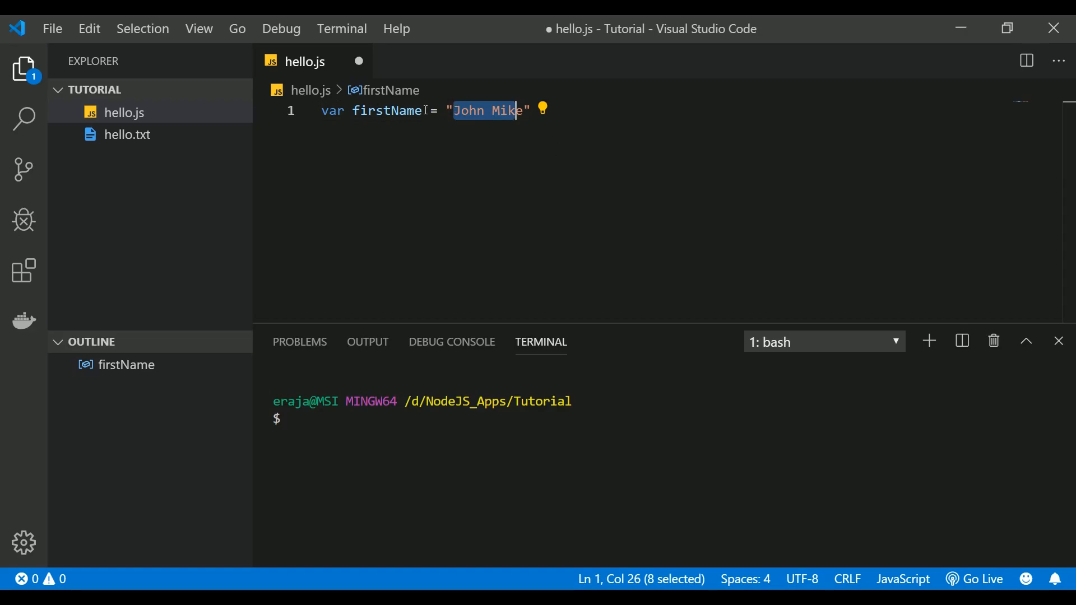
{"action": "double_click", "coordinate": [388, 111]}
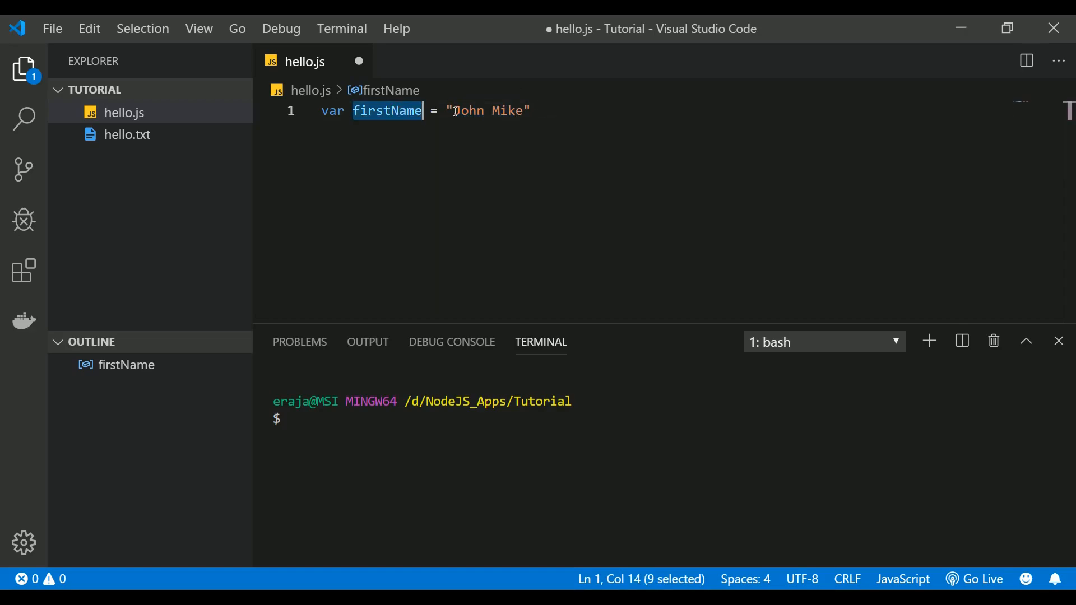
{"action": "mouse_move", "coordinate": [387, 111]}
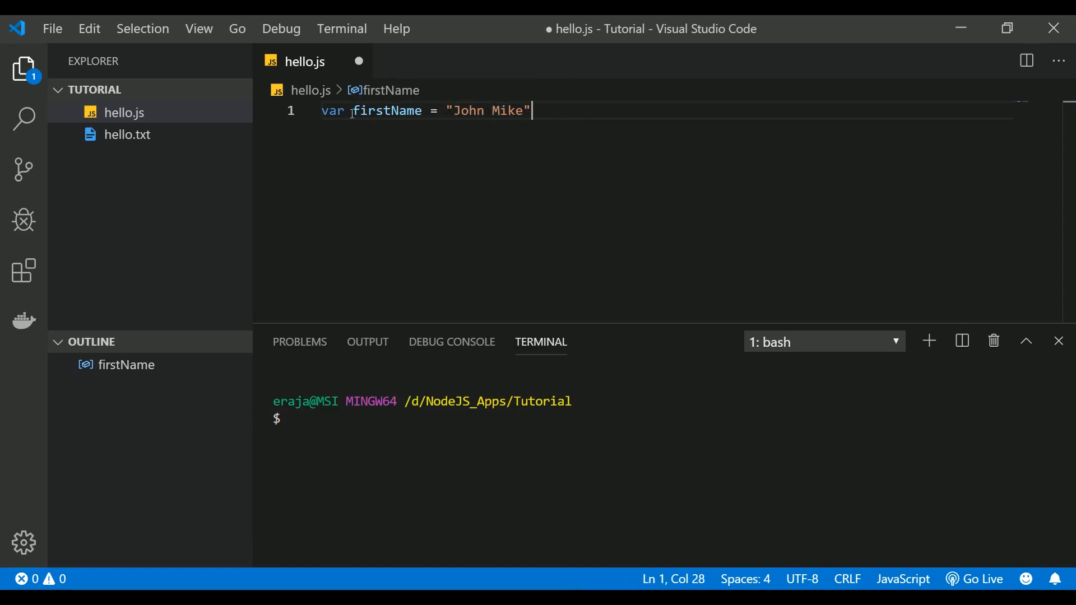
{"action": "mouse_move", "coordinate": [388, 111]}
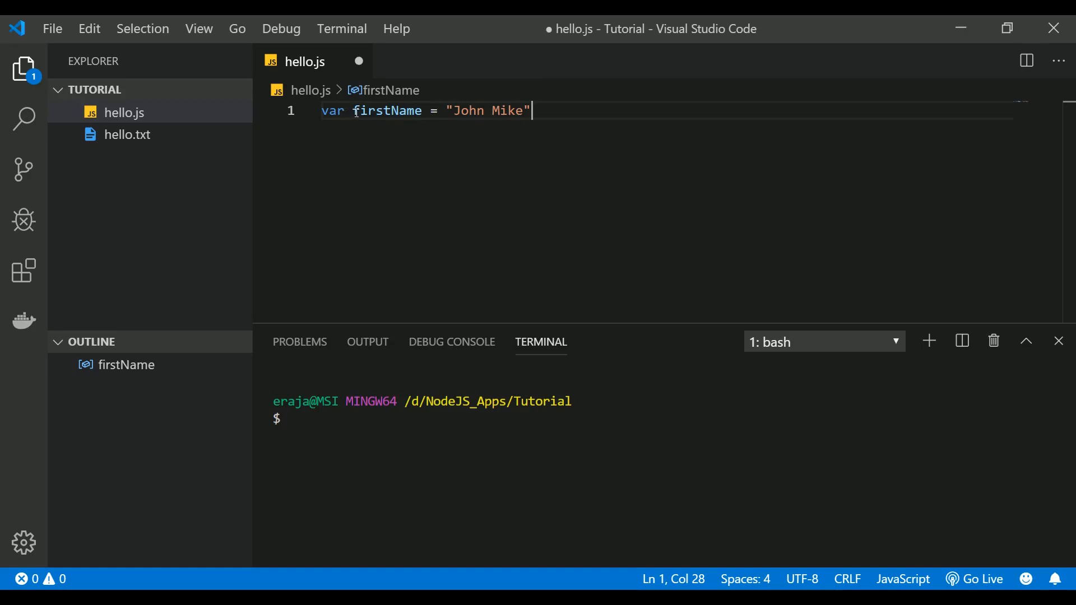
{"action": "mouse_move", "coordinate": [386, 111]}
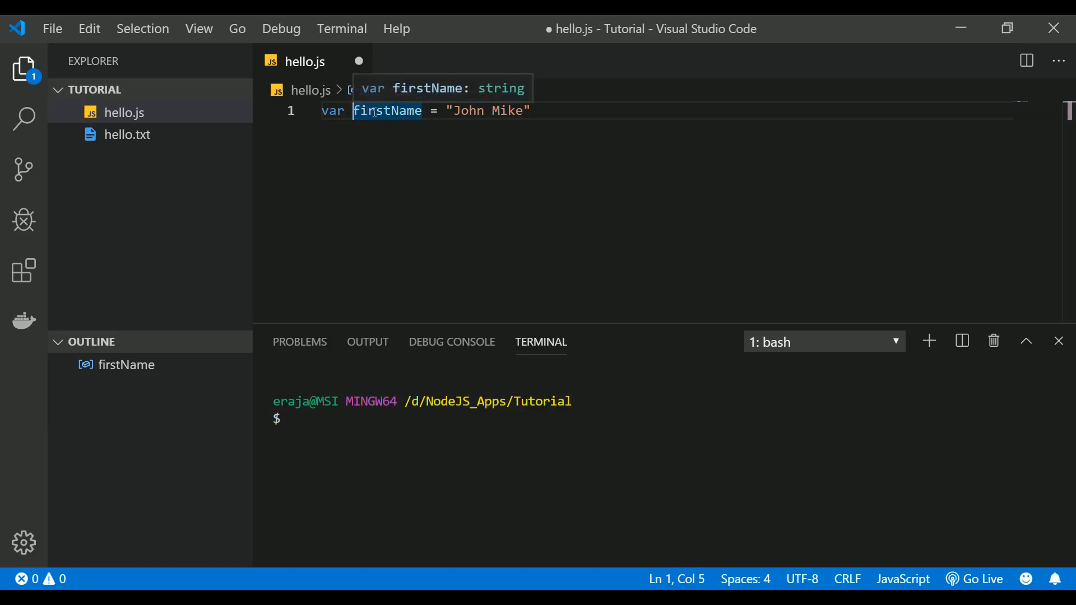
Step: Insert an underscore into the name firstName and save hello.js
{"action": "left_click", "coordinate": [391, 110]}
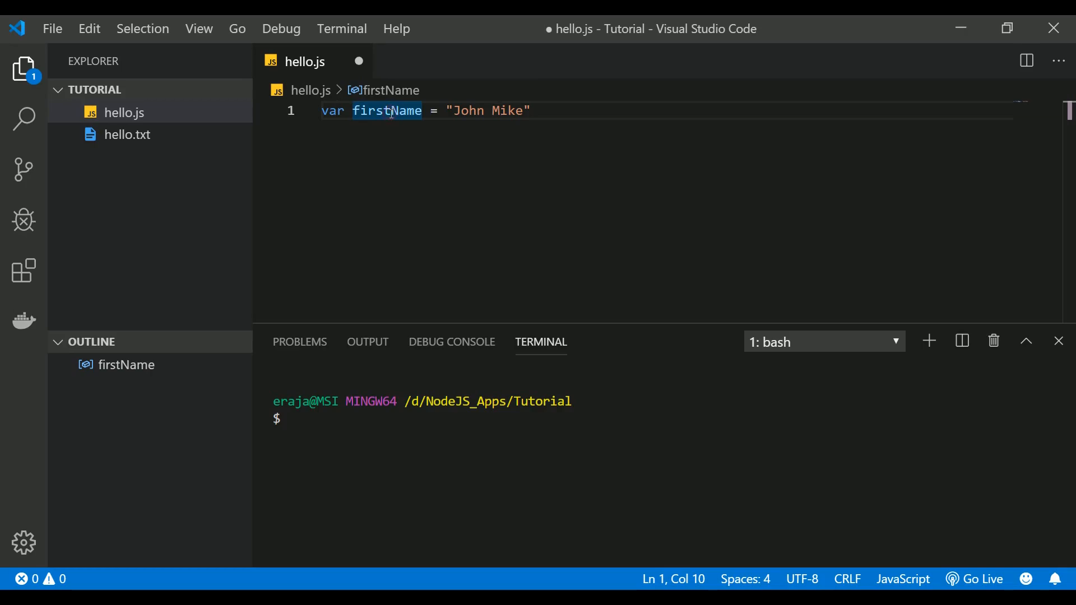
{"action": "mouse_move", "coordinate": [387, 111]}
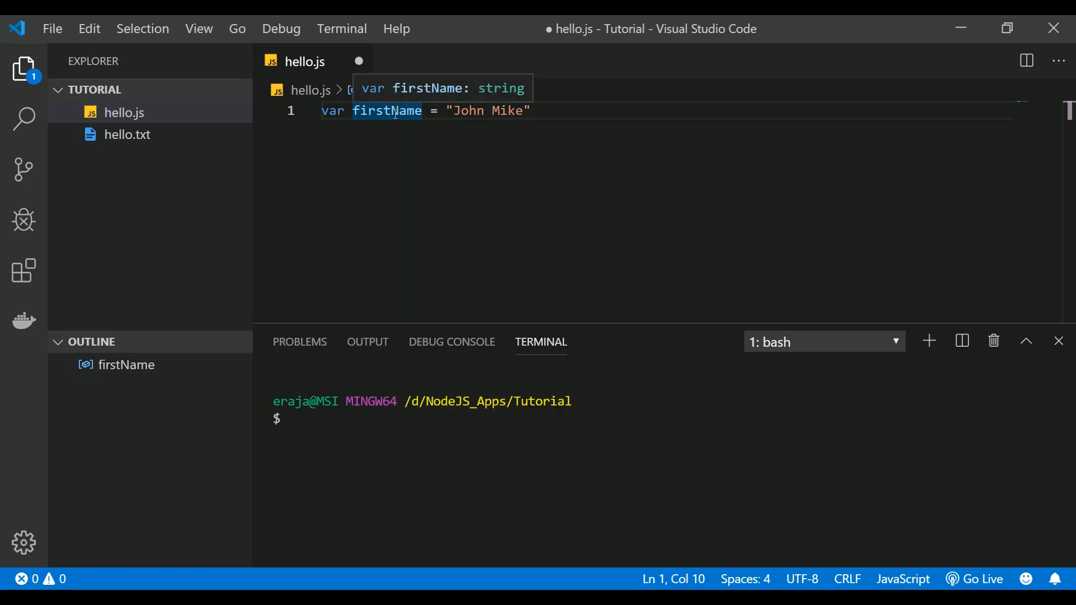
{"action": "type", "text": "_"}
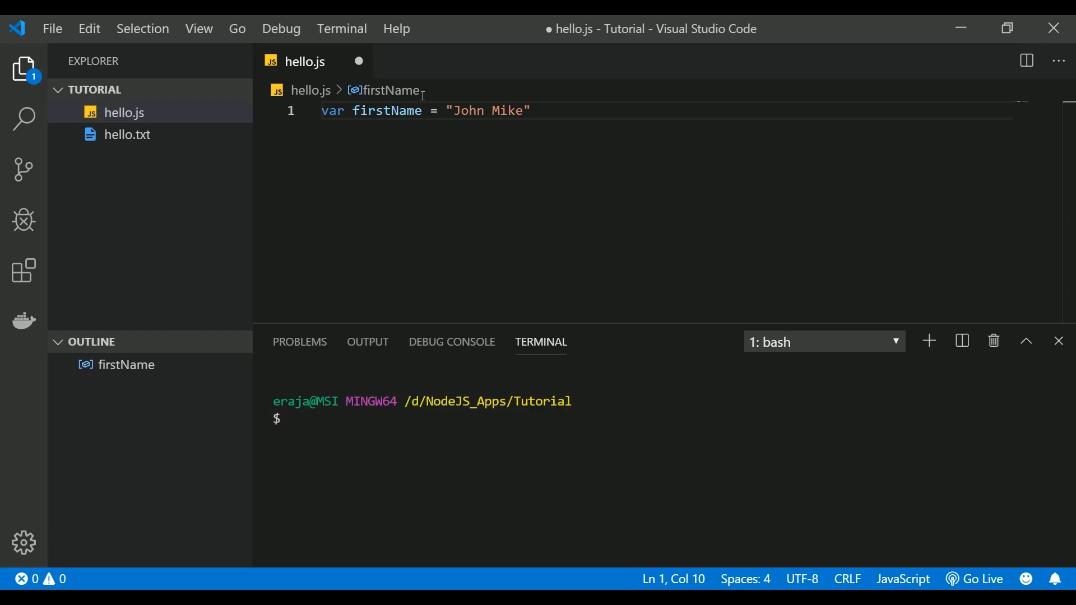
{"action": "key", "text": "ctrl+s"}
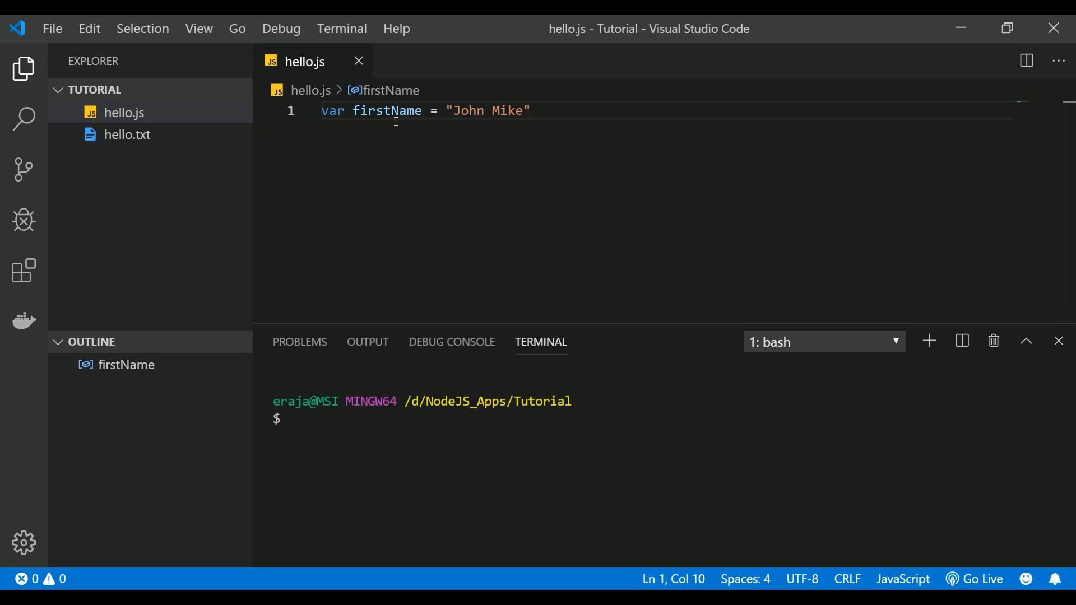
Step: Add blank lines after the firstName declaration on line 1
{"action": "left_click", "coordinate": [530, 110]}
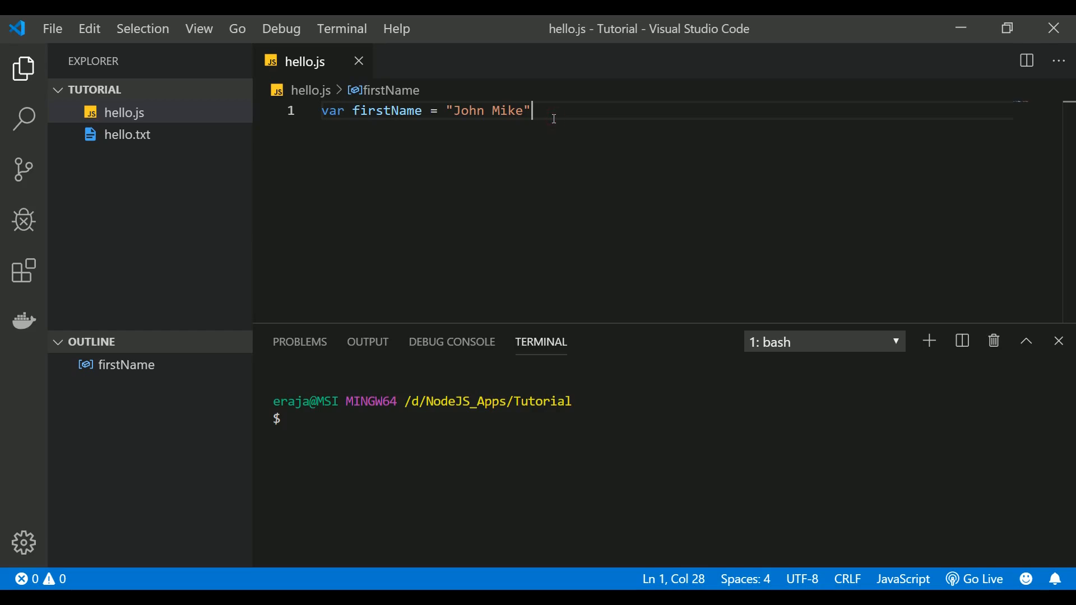
{"action": "key", "text": "Enter"}
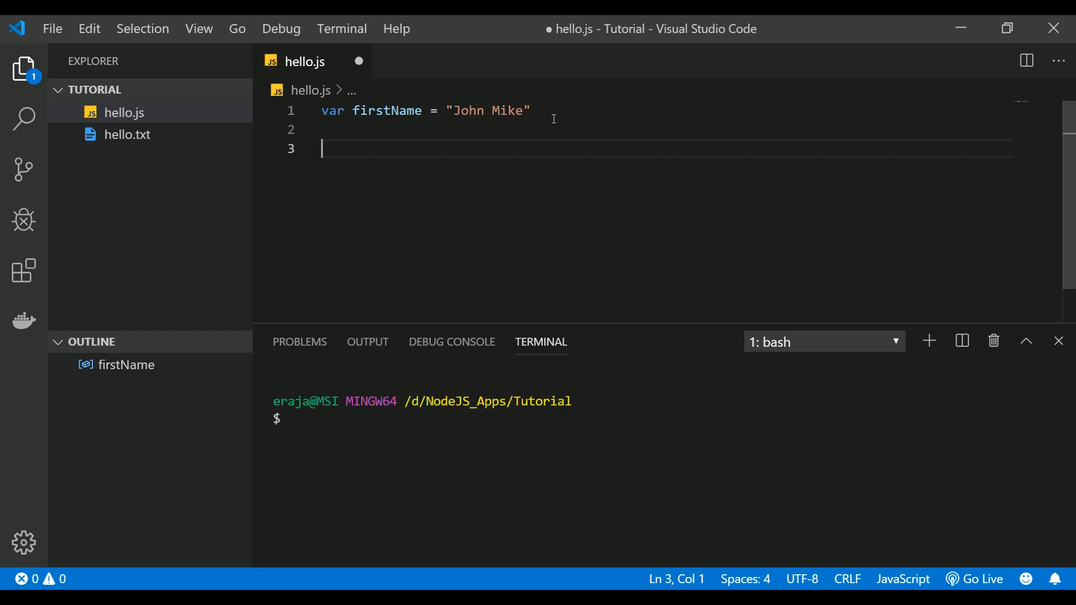
{"action": "type", "text": "int"}
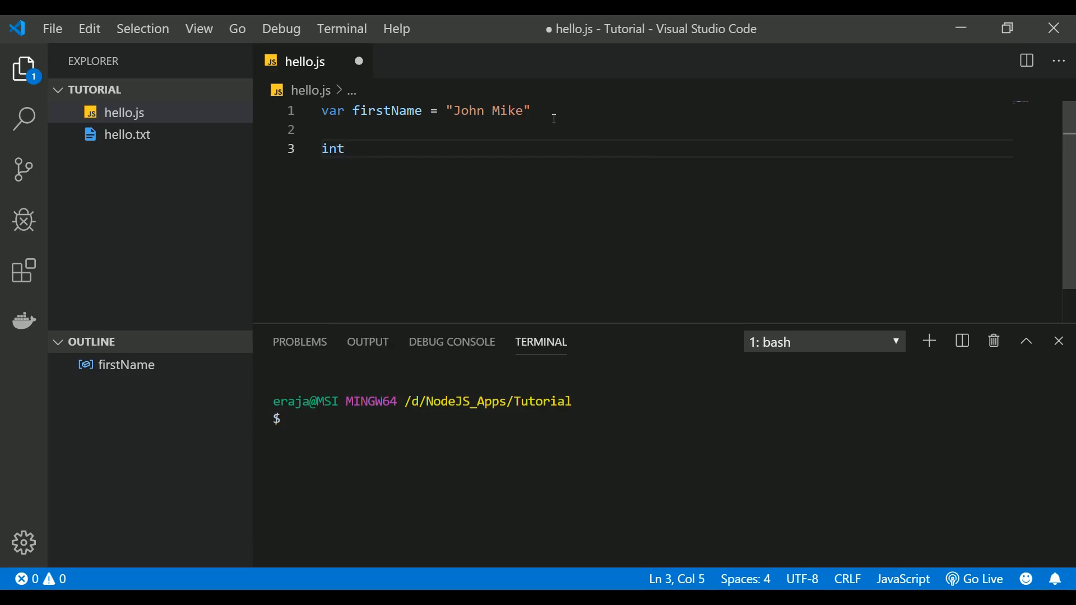
{"action": "type", "text": "num ="}
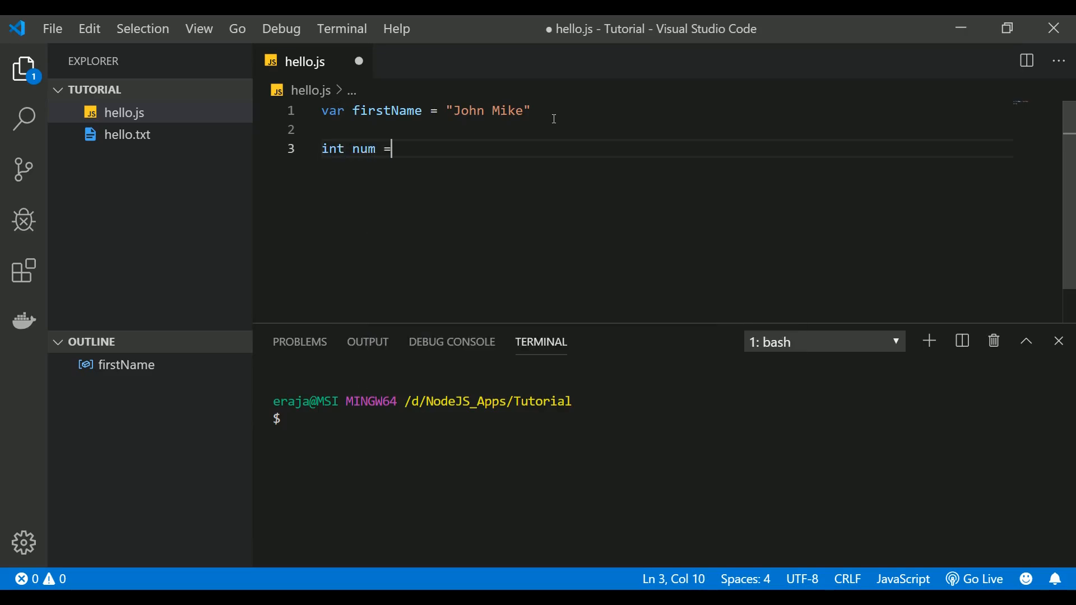
{"action": "type", "text": "234"}
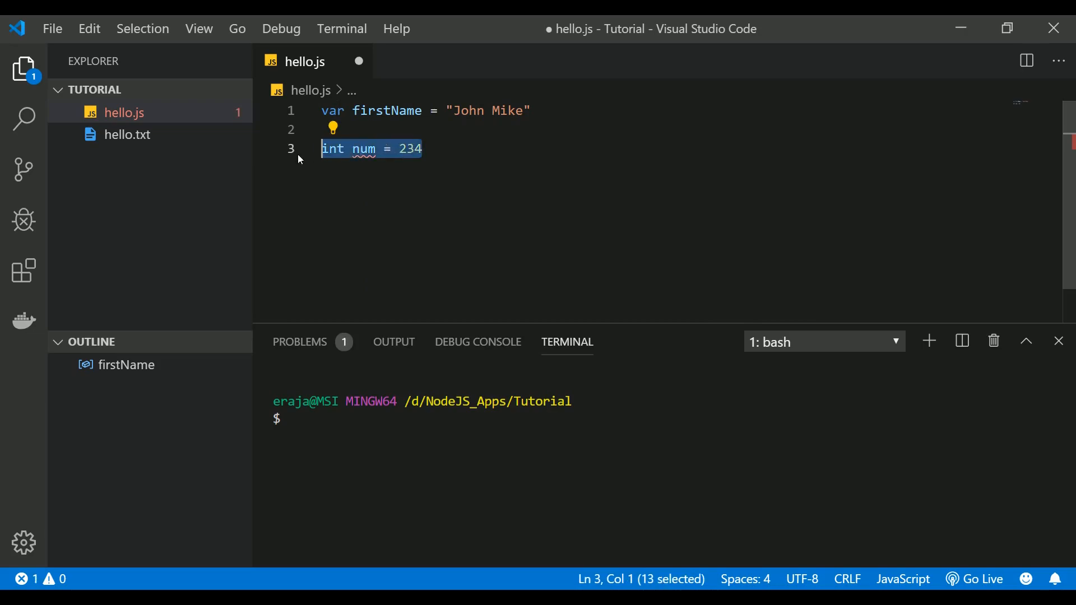
{"action": "key", "text": "Delete"}
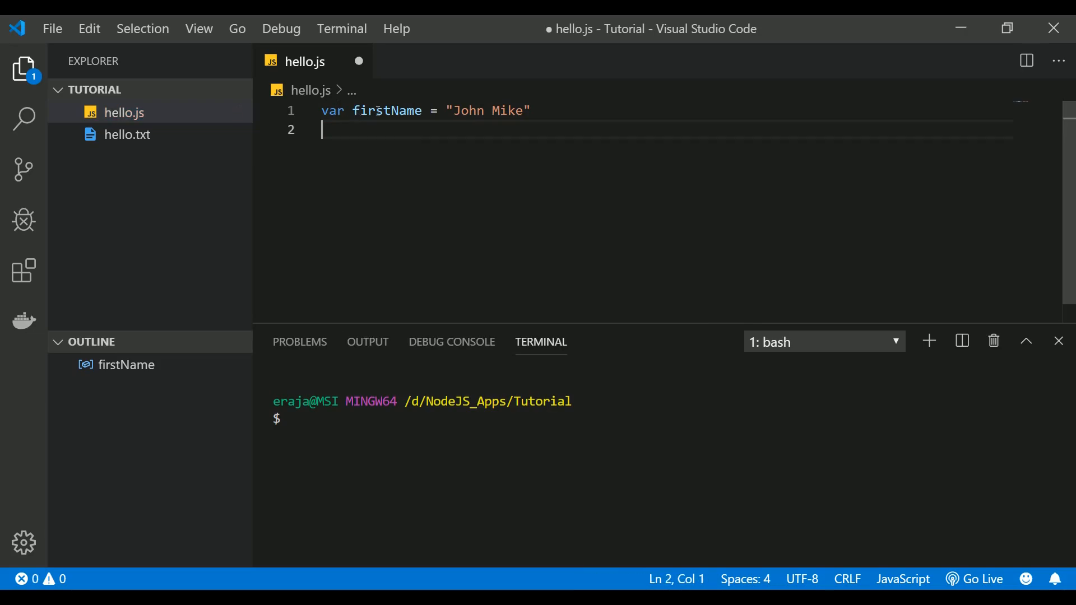
{"action": "mouse_move", "coordinate": [388, 111]}
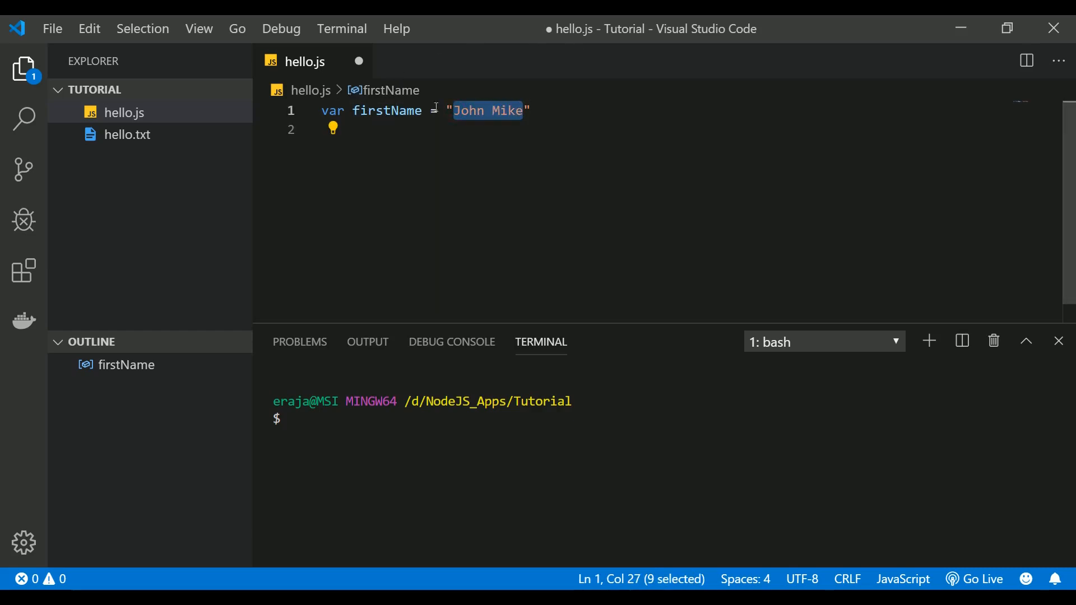
Step: Start a new empty line below the firstName declaration
{"action": "left_click", "coordinate": [385, 110]}
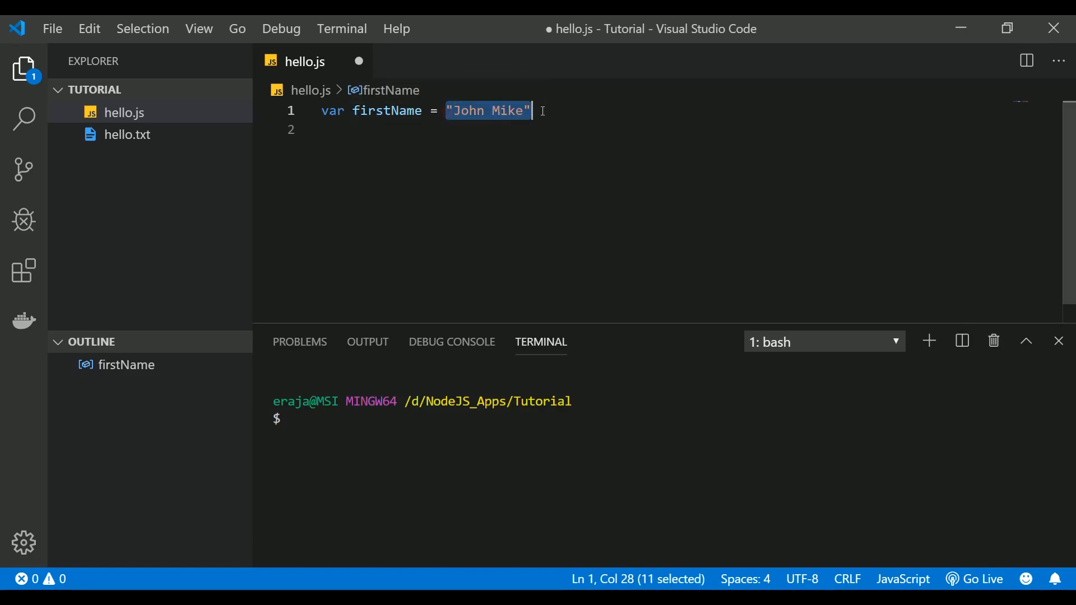
{"action": "left_click", "coordinate": [541, 110]}
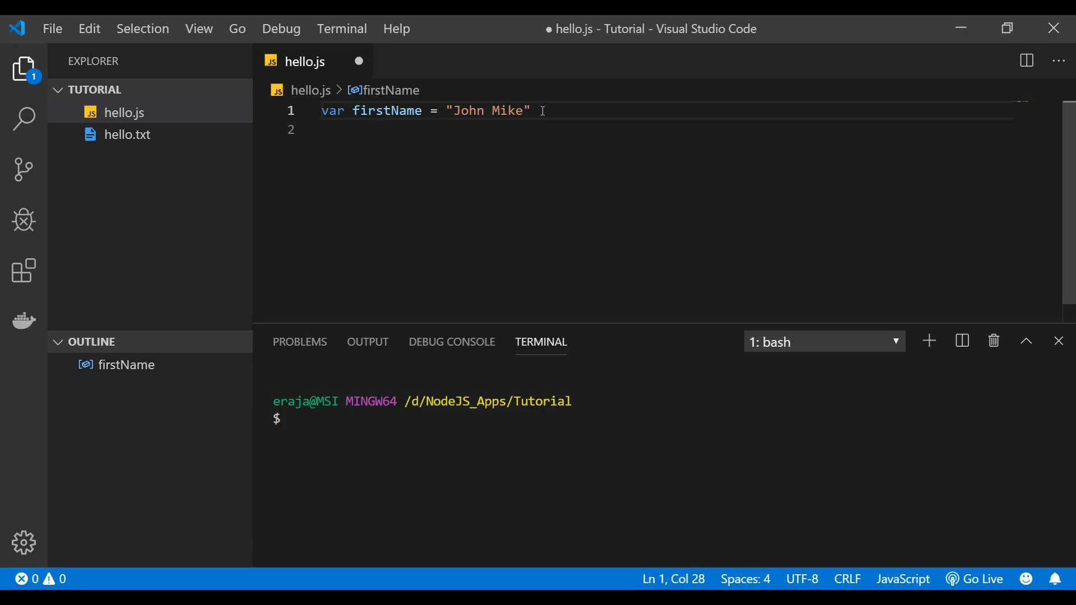
{"action": "key", "text": "Enter"}
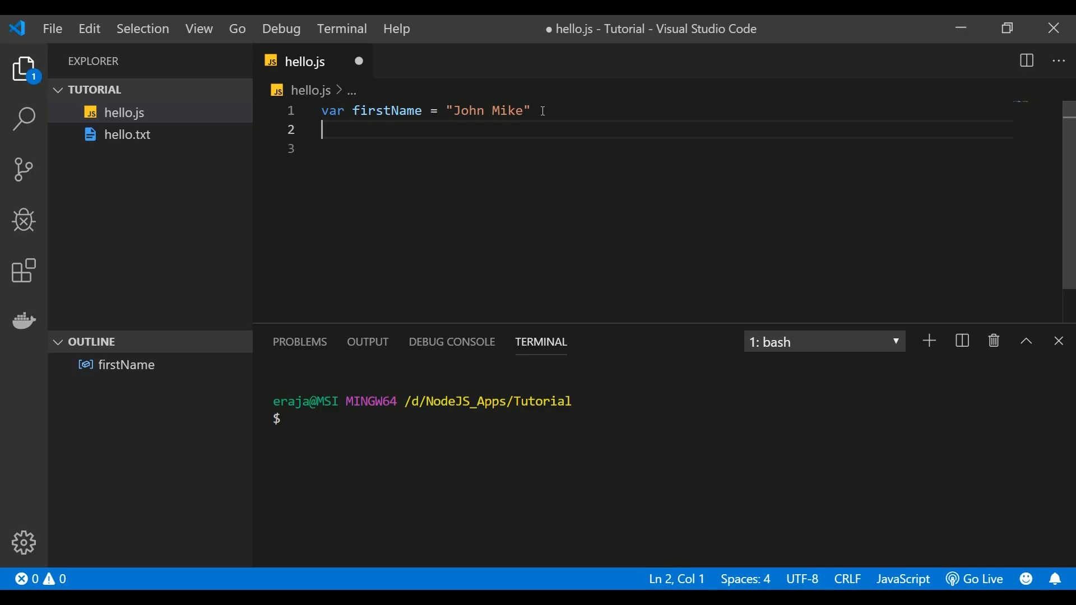
Step: Write console.log(firstName) on line 2 with IntelliSense help
{"action": "type", "text": "lo"}
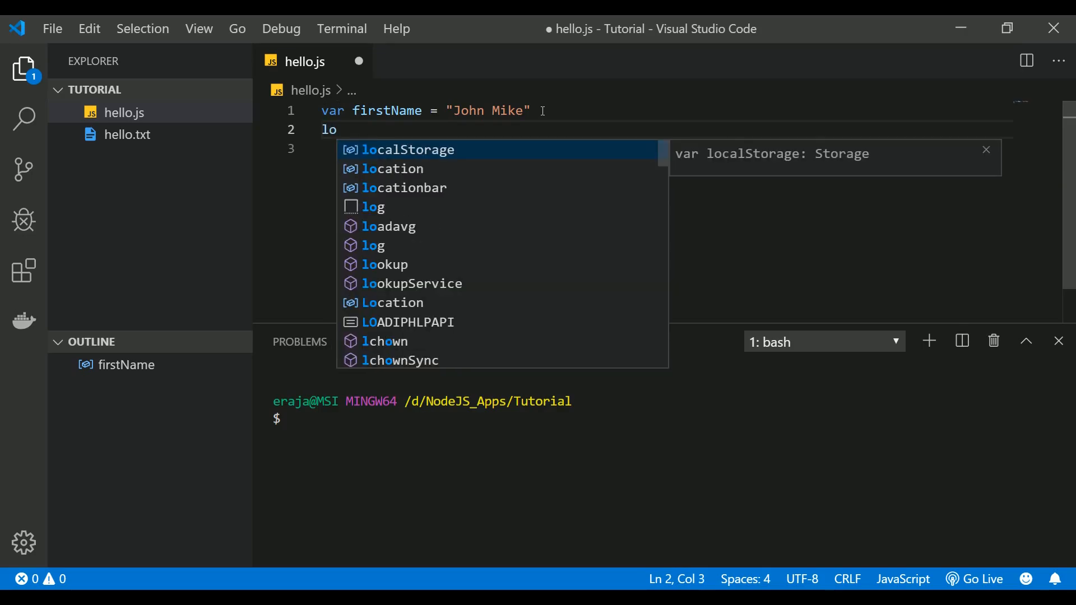
{"action": "type", "text": "c"}
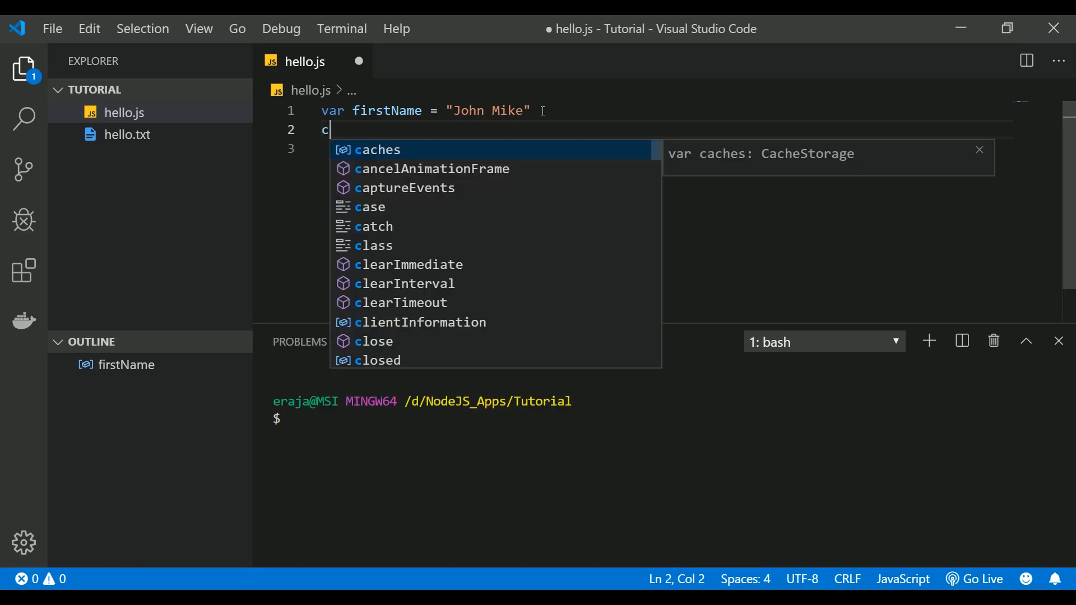
{"action": "type", "text": "onsole"}
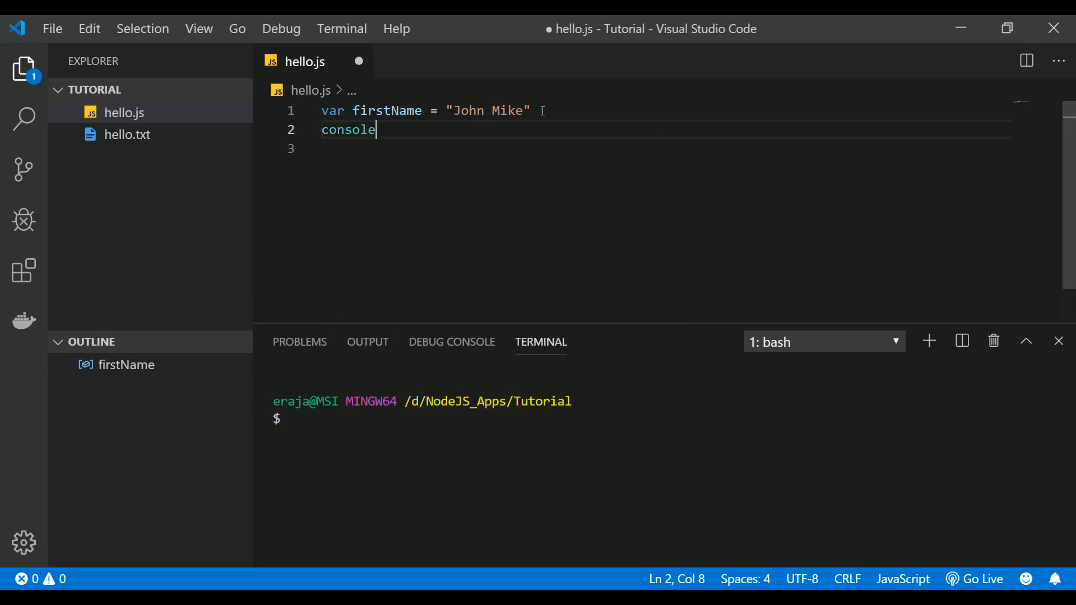
{"action": "type", "text": ".log("}
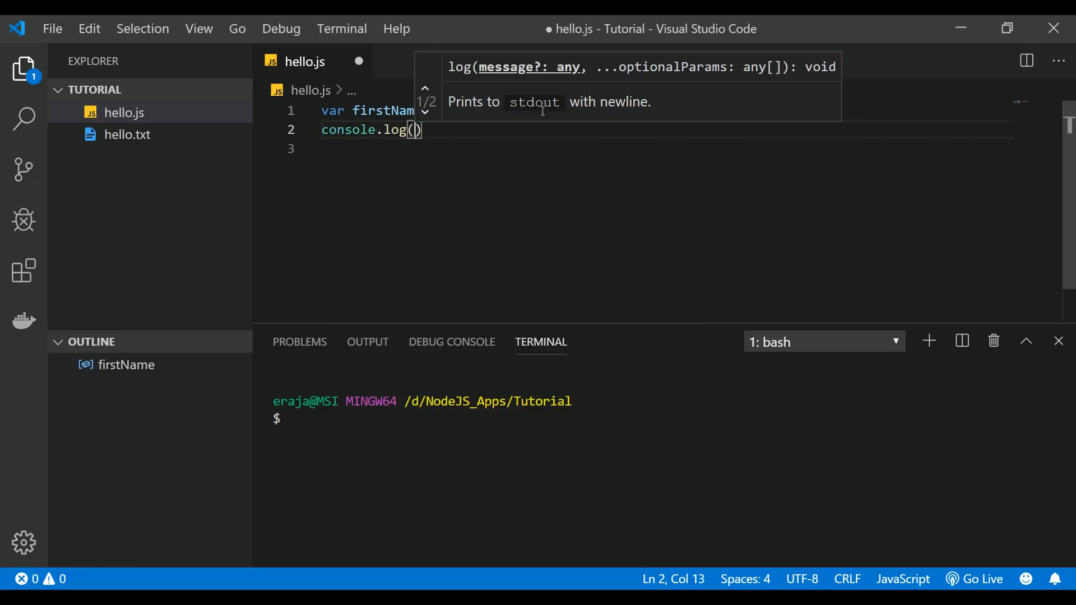
{"action": "type", "text": "firstName"}
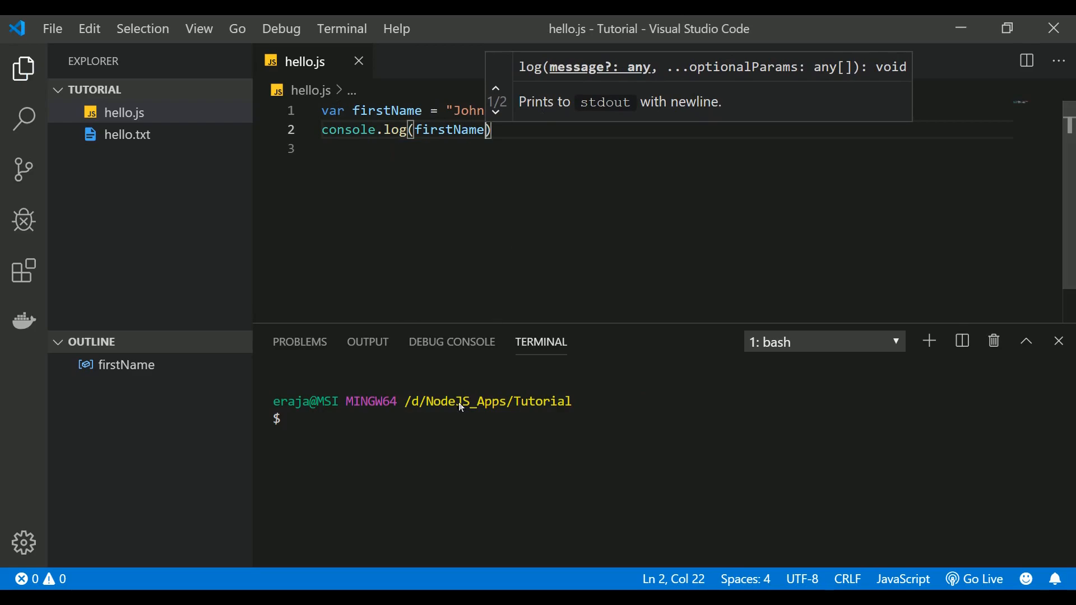
{"action": "mouse_move", "coordinate": [87, 100]}
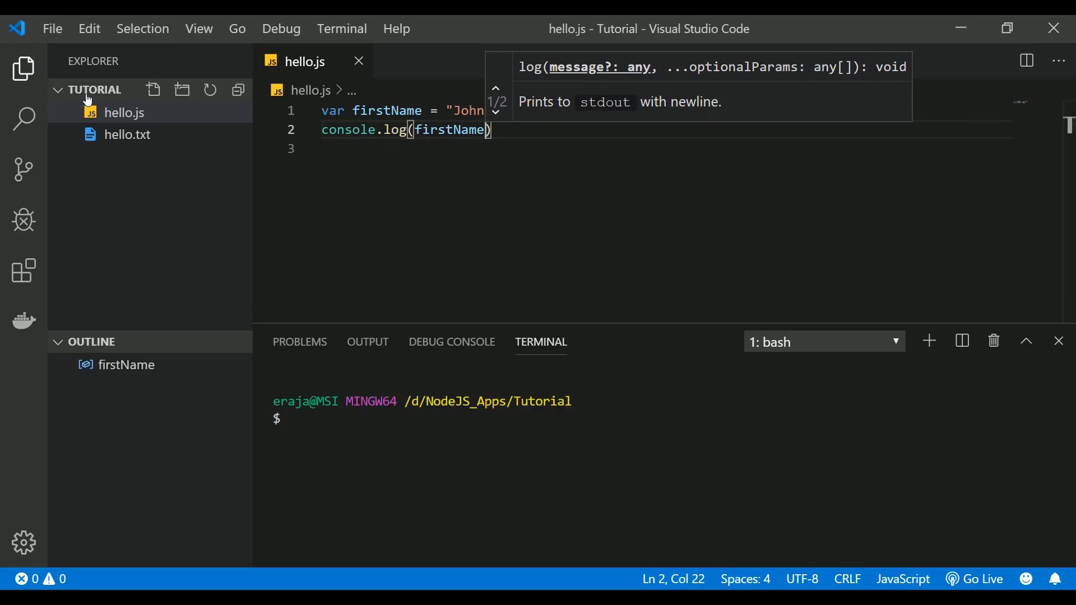
{"action": "mouse_move", "coordinate": [657, 461]}
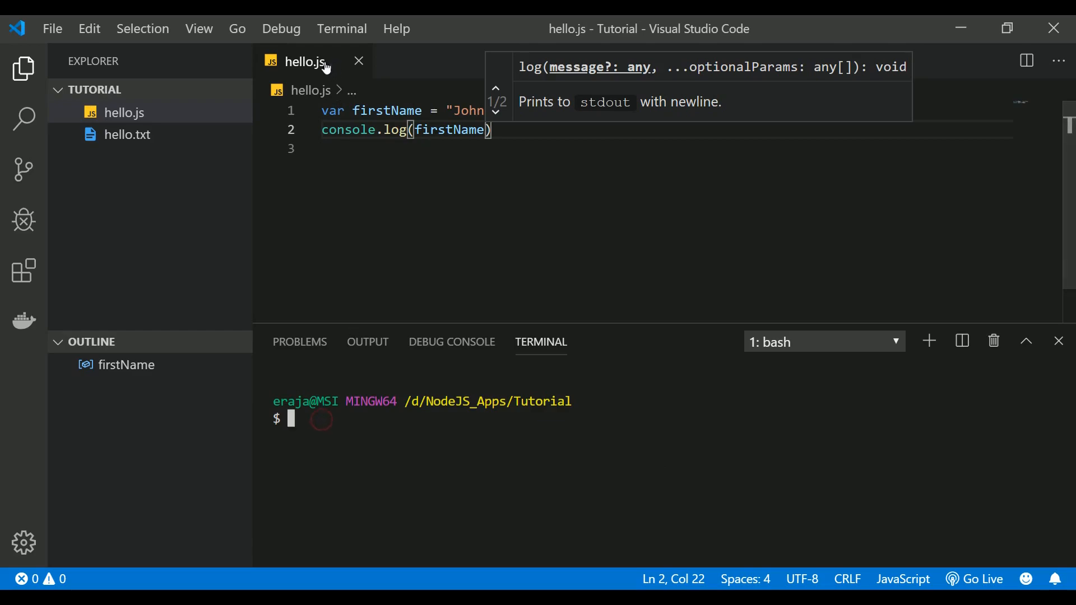
{"action": "mouse_move", "coordinate": [367, 342]}
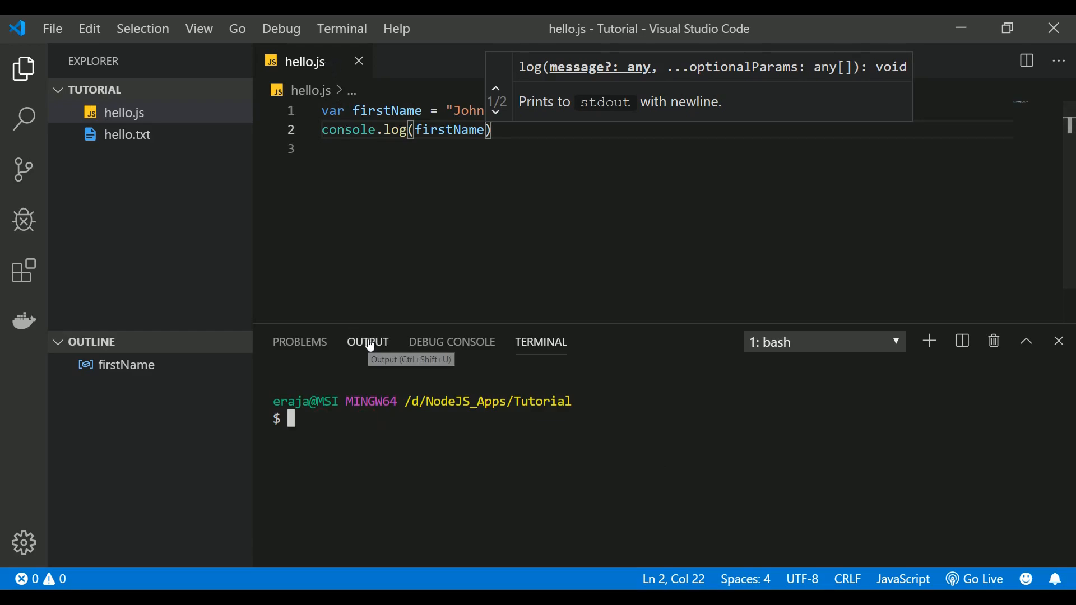
Step: Run node hello.js in the terminal, printing John Mike
{"action": "type", "text": "node"}
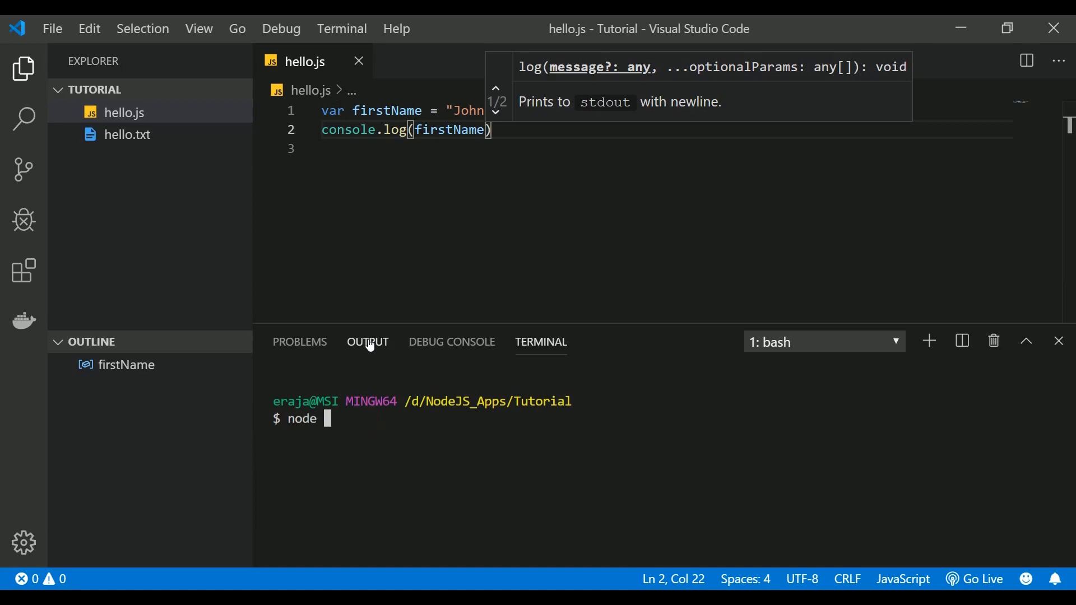
{"action": "type", "text": "hello.js"}
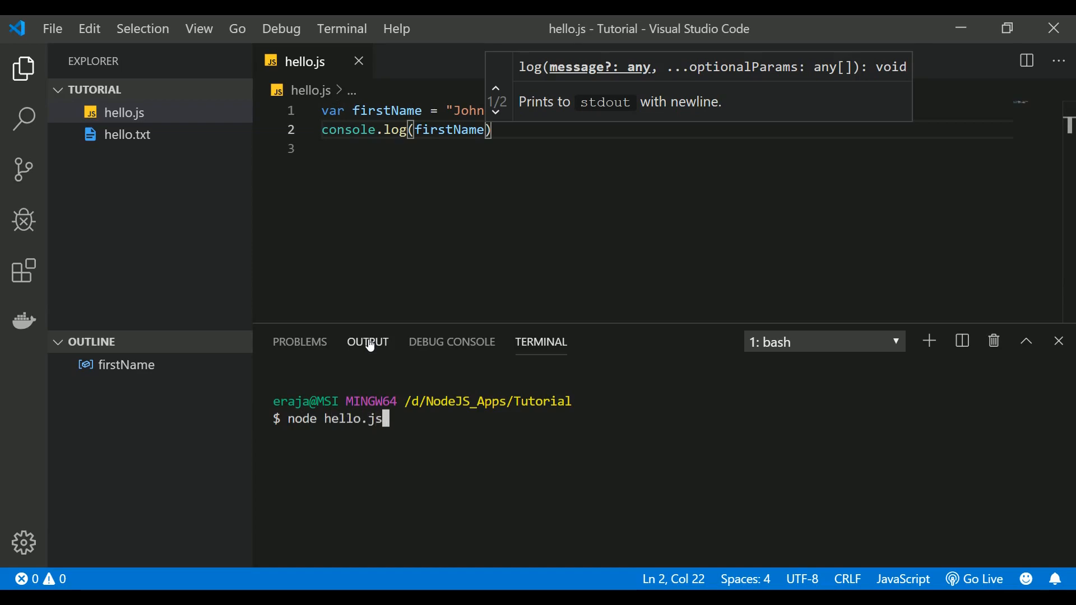
{"action": "key", "text": "Return"}
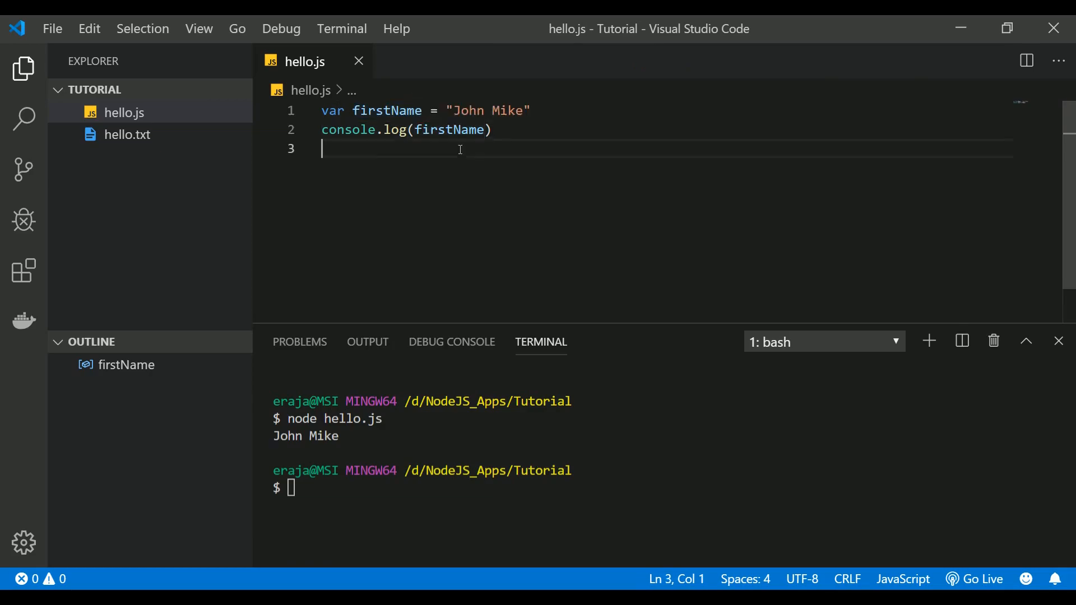
Step: Point out the John Mike value and add 'type of' before firstName in the log call
{"action": "double_click", "coordinate": [467, 110]}
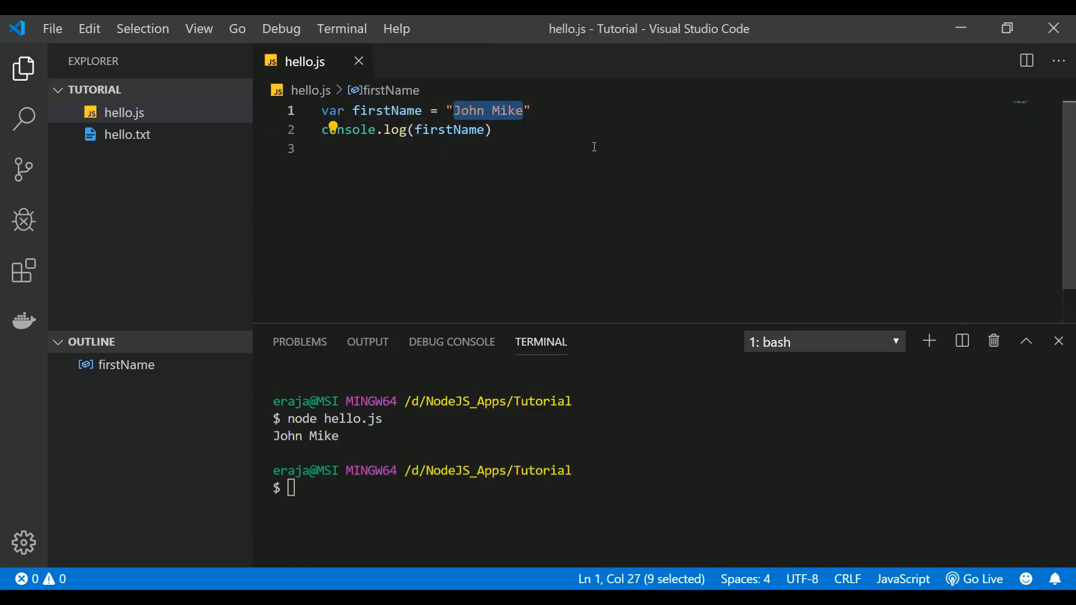
{"action": "double_click", "coordinate": [305, 436]}
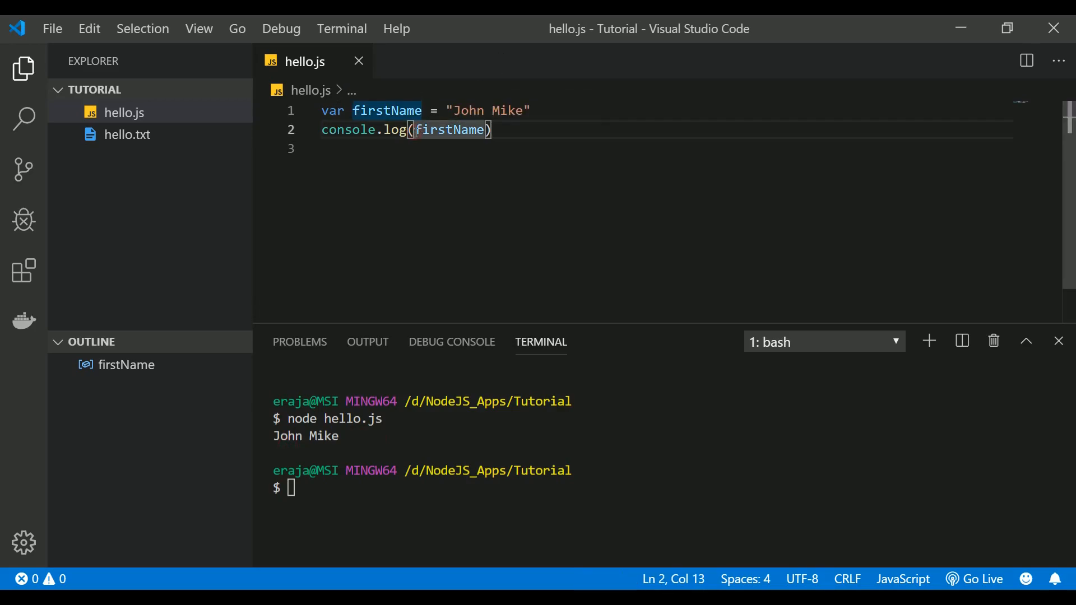
{"action": "type", "text": "type of"}
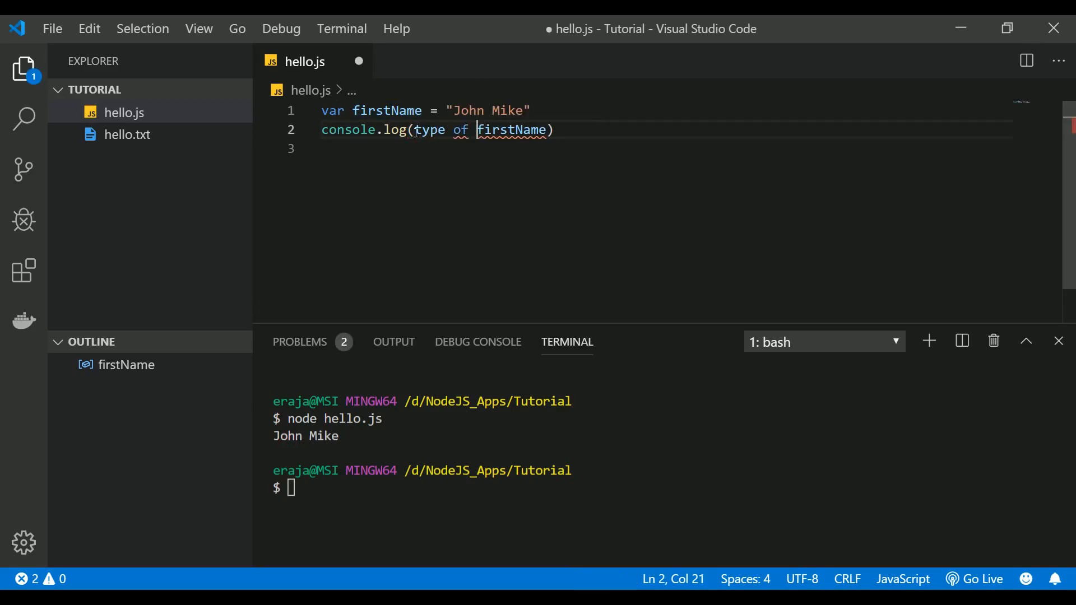
Step: Correct 'type of' to typeof and replace "John Mike" with 234
{"action": "key", "text": "Backspace"}
{"action": "type", "text": "node hello.js"}
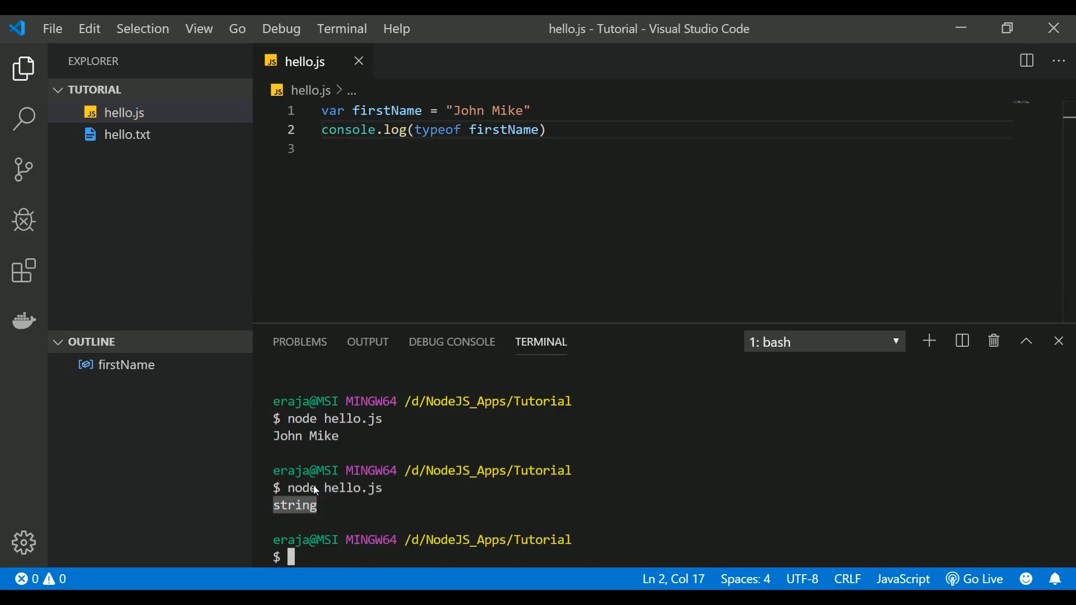
{"action": "mouse_move", "coordinate": [502, 130]}
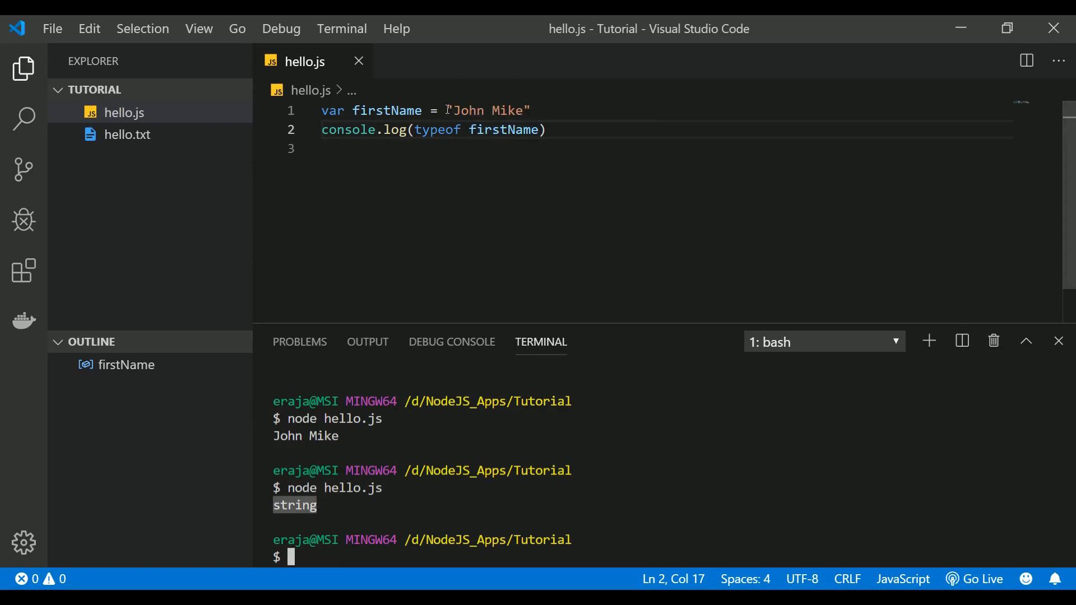
{"action": "double_click", "coordinate": [488, 111]}
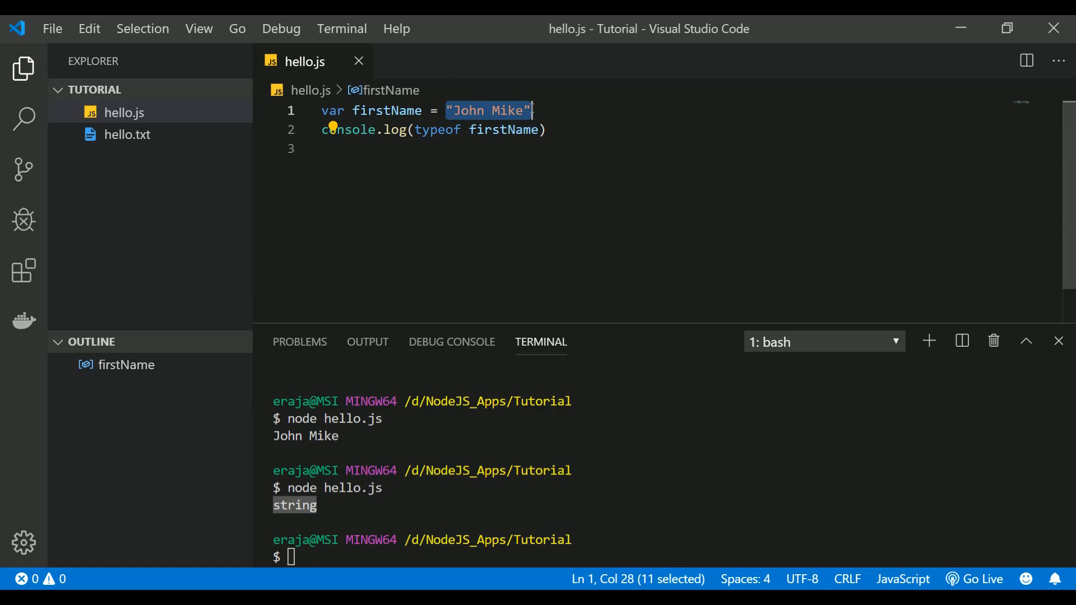
{"action": "type", "text": "234"}
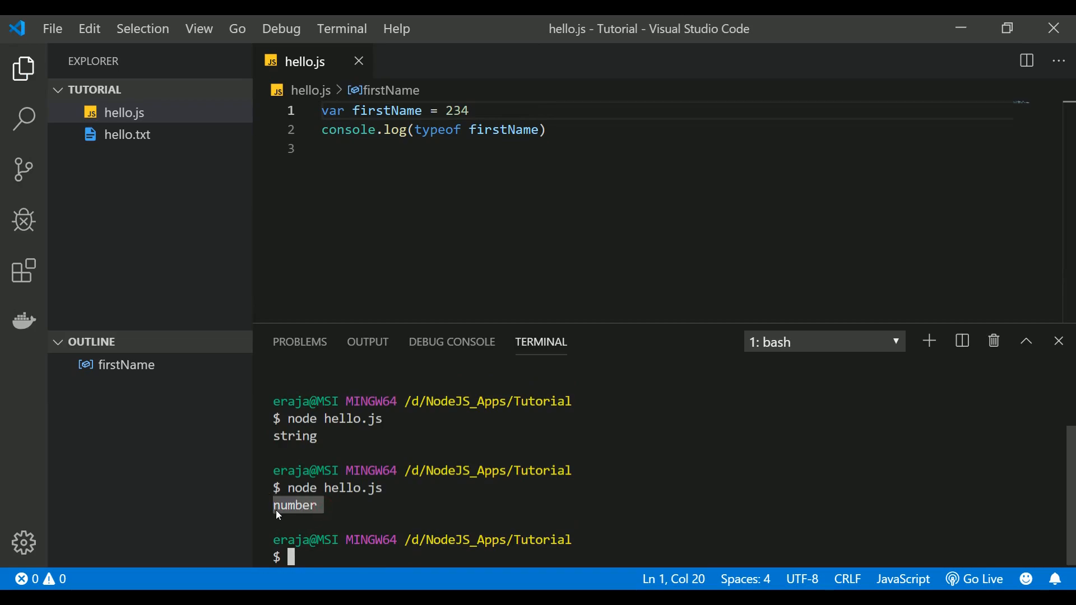
{"action": "mouse_move", "coordinate": [395, 267]}
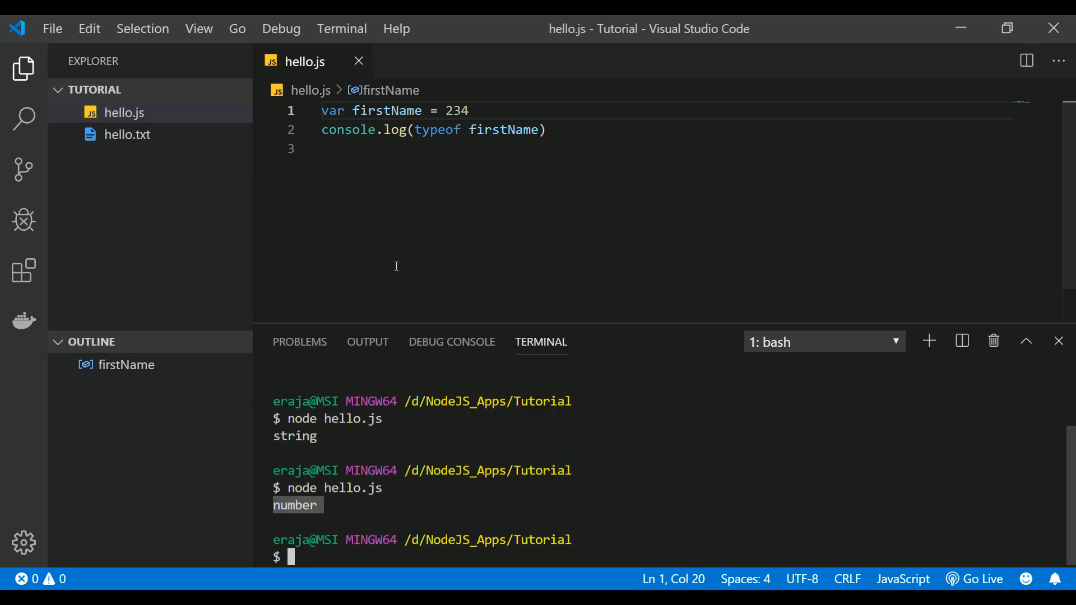
{"action": "mouse_move", "coordinate": [417, 156]}
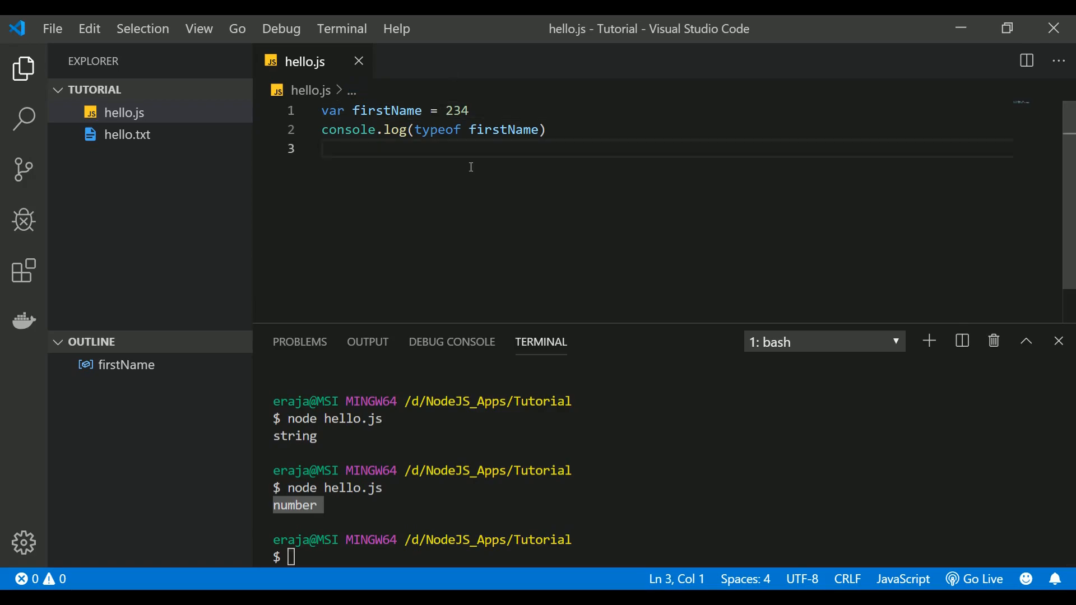
Step: Change firstName's value to 345, then to 345.234
{"action": "double_click", "coordinate": [456, 110]}
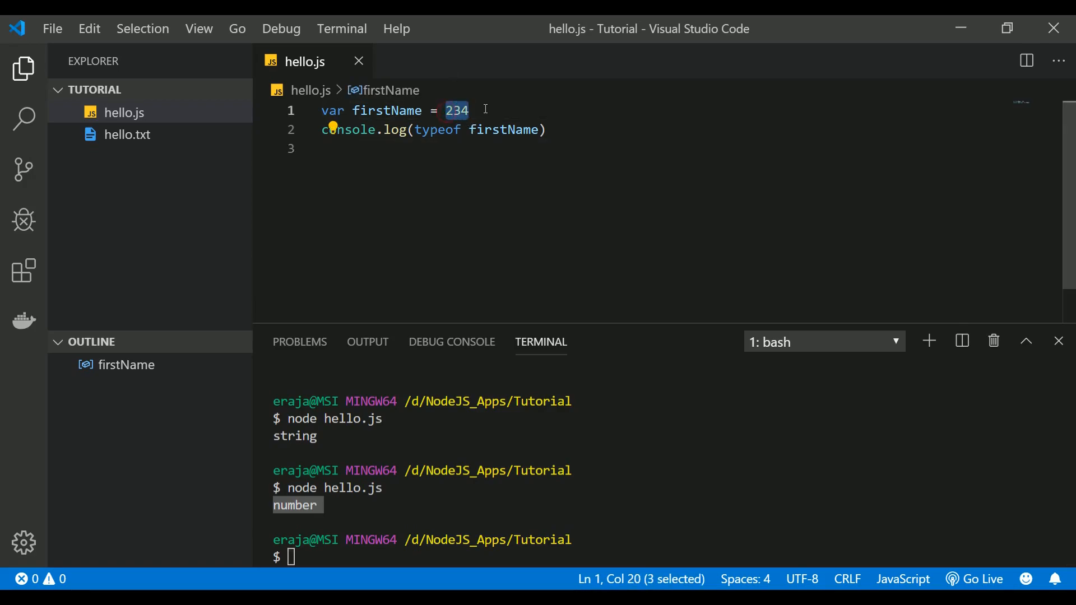
{"action": "left_click", "coordinate": [444, 110]}
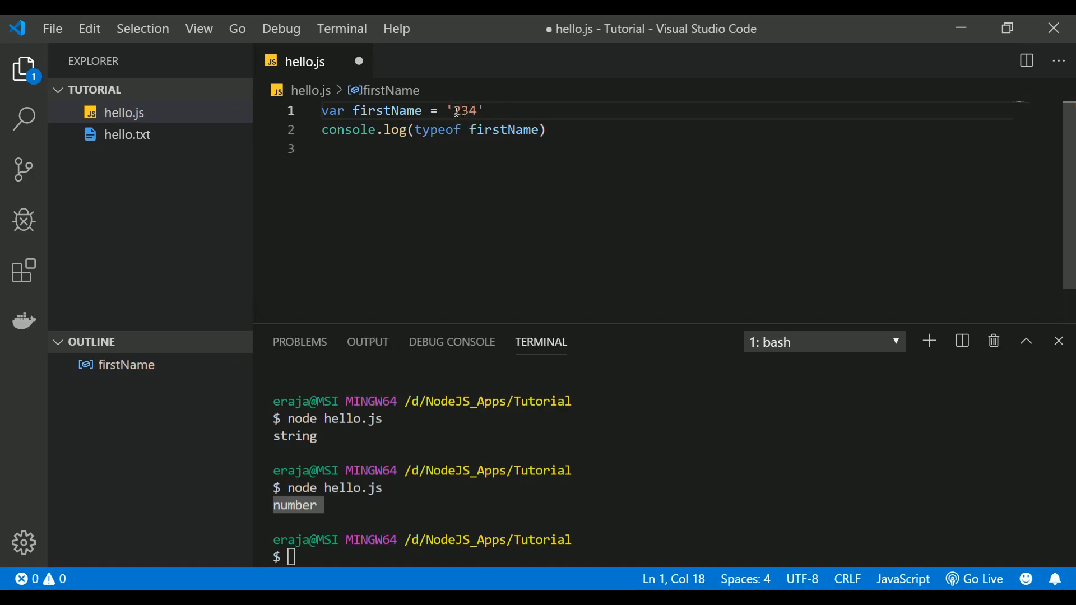
{"action": "type", "text": "345"}
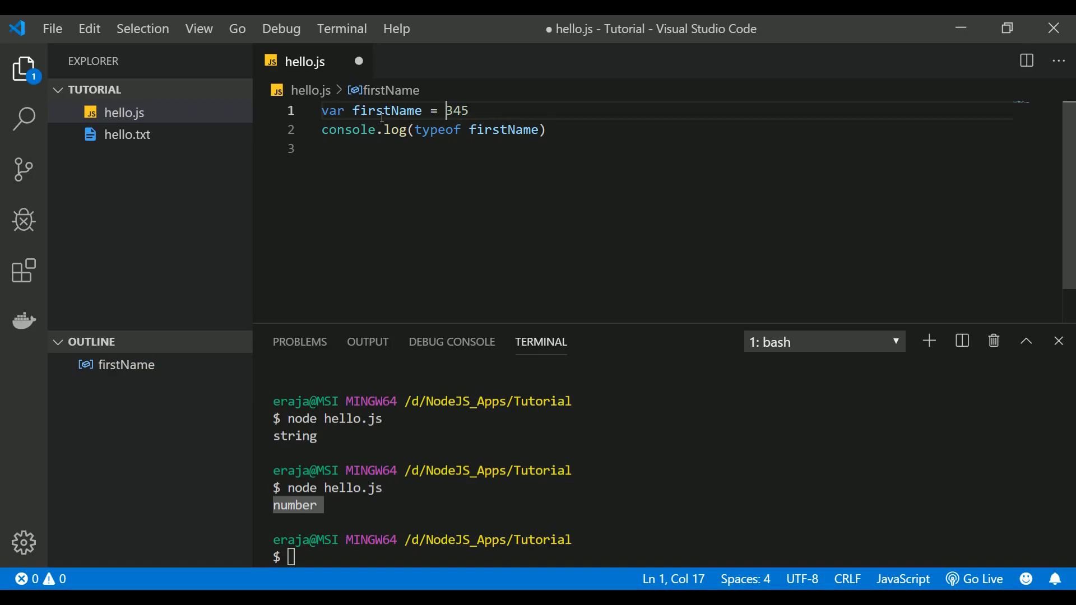
{"action": "left_click", "coordinate": [472, 110]}
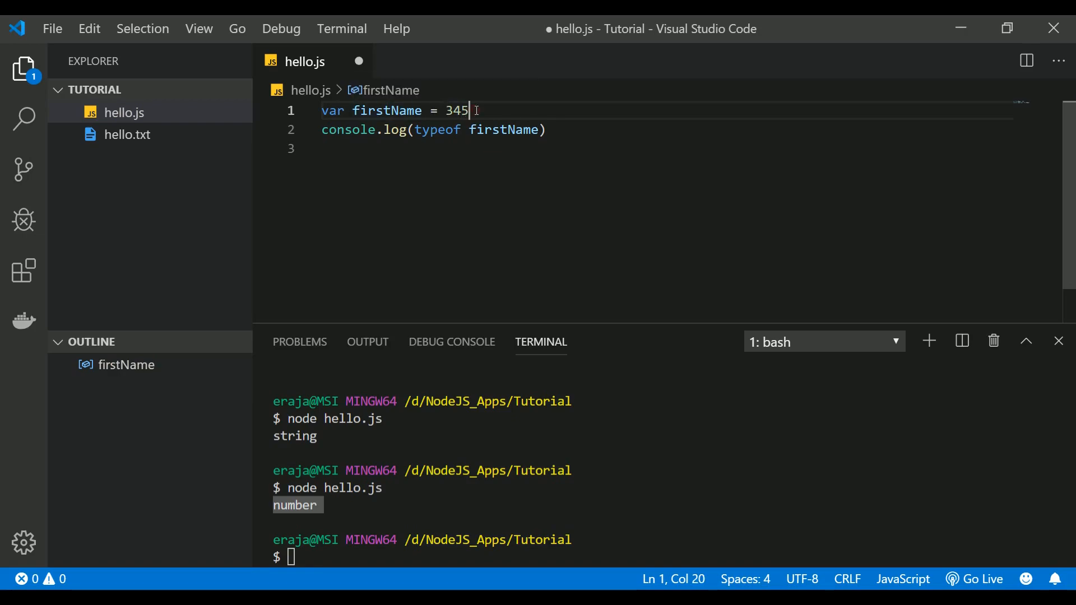
{"action": "type", "text": ".2342"}
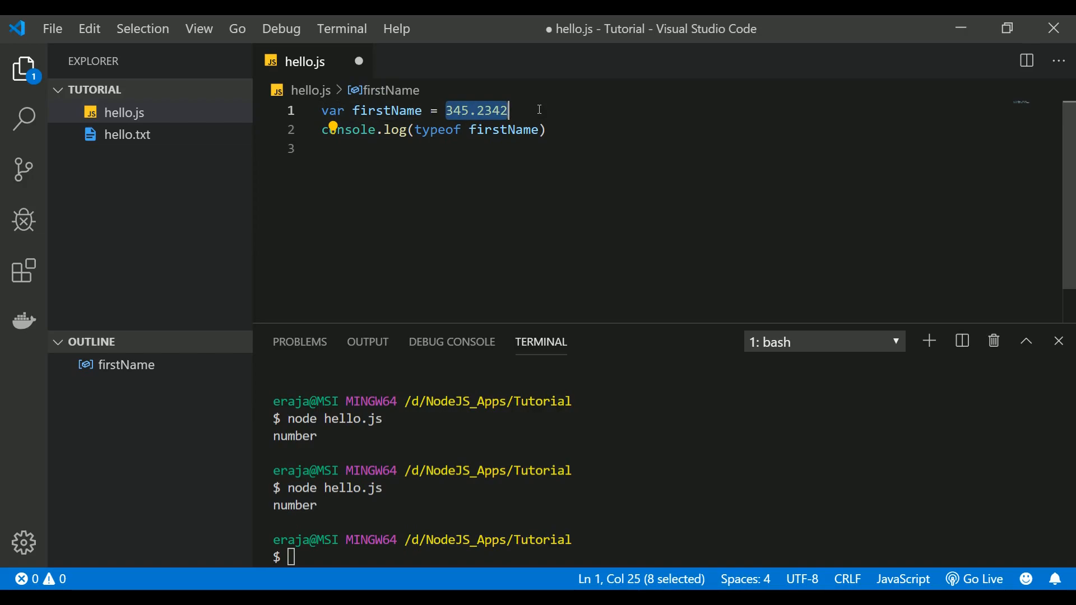
Step: Set firstName to true, then select its value for replacement
{"action": "type", "text": "t"}
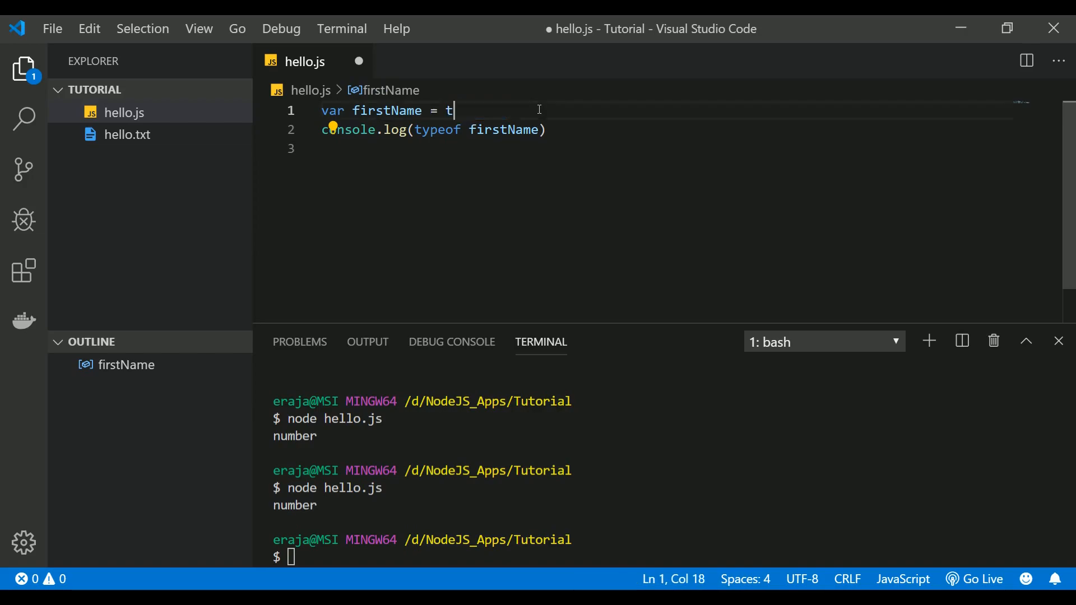
{"action": "type", "text": "rue"}
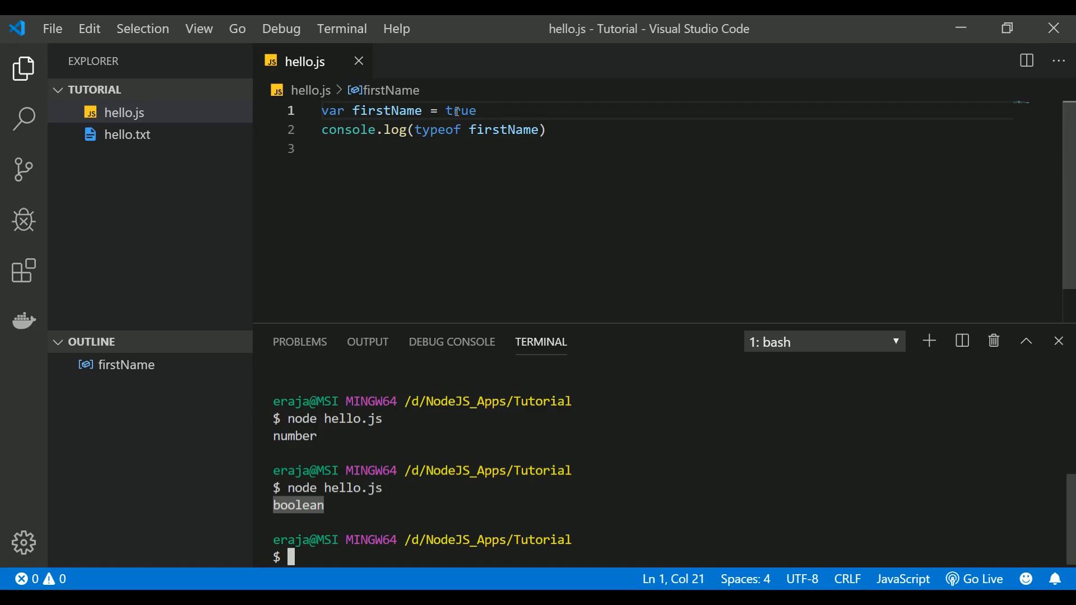
{"action": "double_click", "coordinate": [460, 111]}
{"action": "type", "text": "23"}
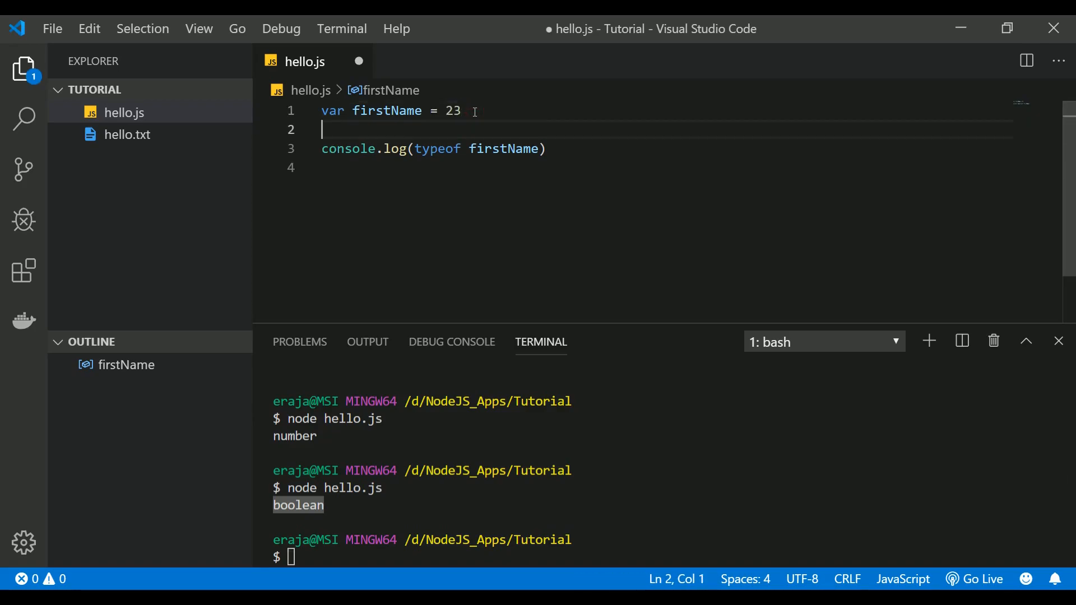
Step: Declare var secondName = 45 and change the log to firstName + secondName
{"action": "type", "text": "v"}
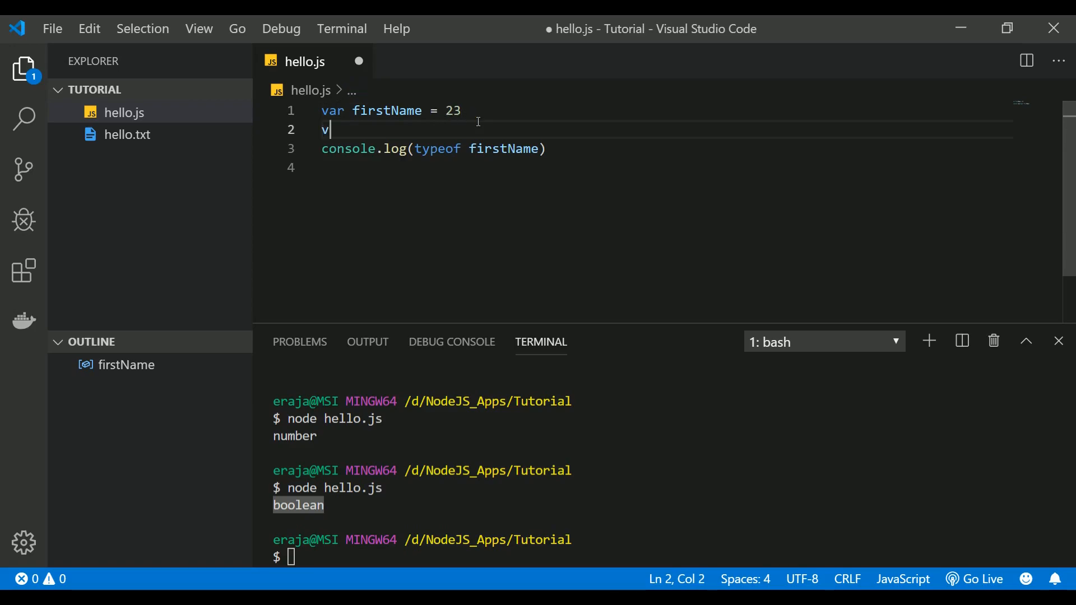
{"action": "type", "text": "ar second"}
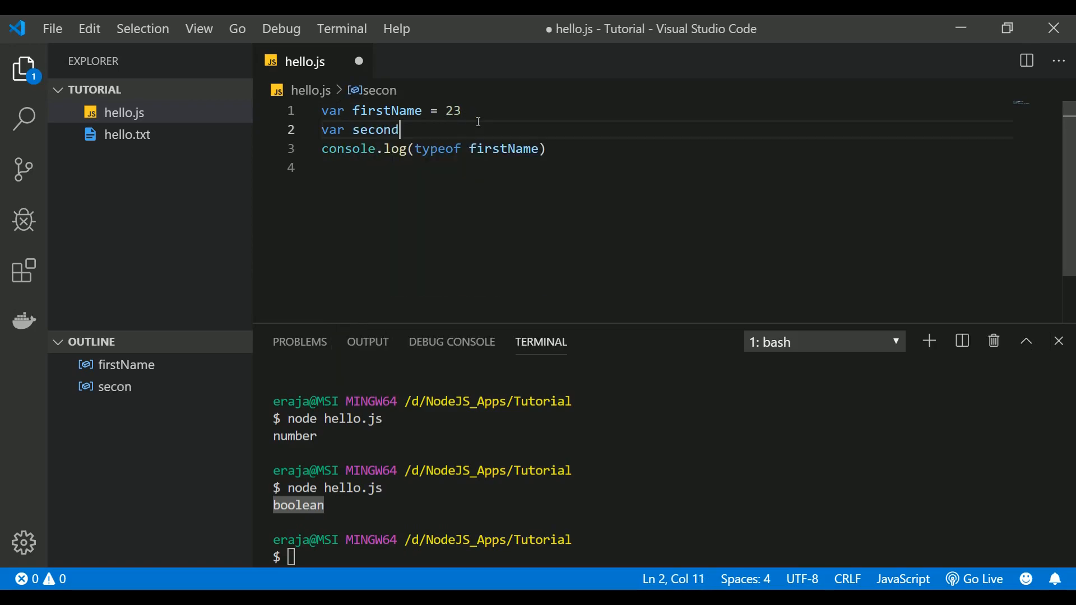
{"action": "type", "text": "Name ="}
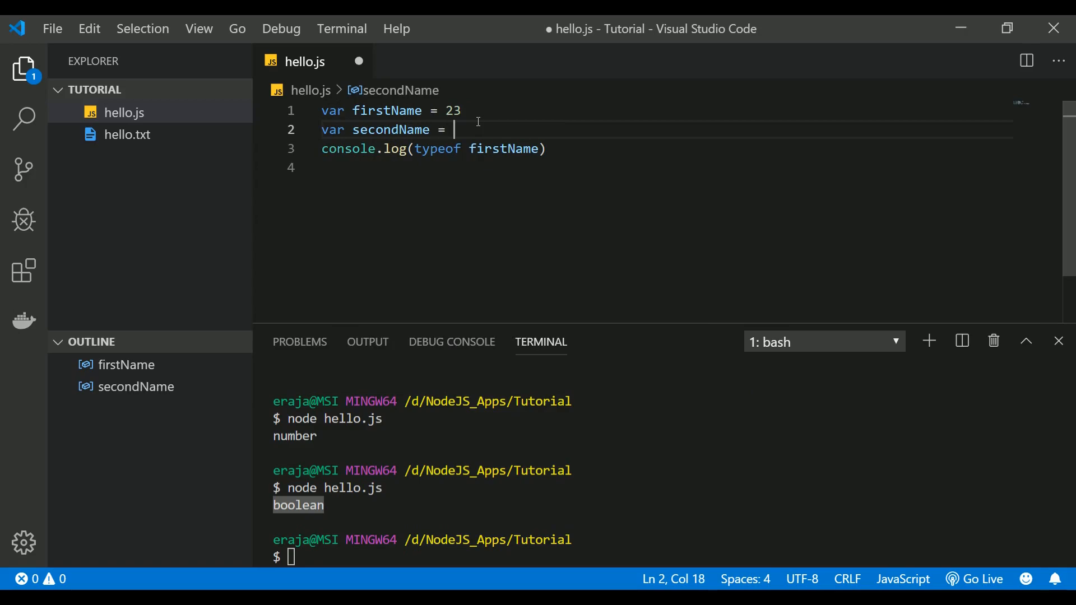
{"action": "type", "text": "45"}
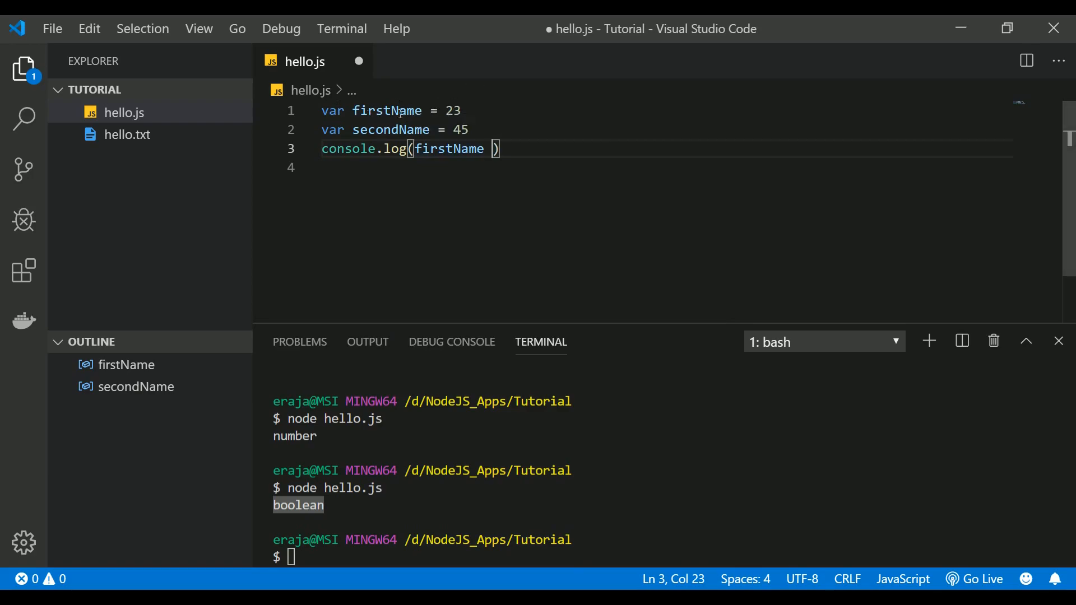
{"action": "type", "text": "+ secondName"}
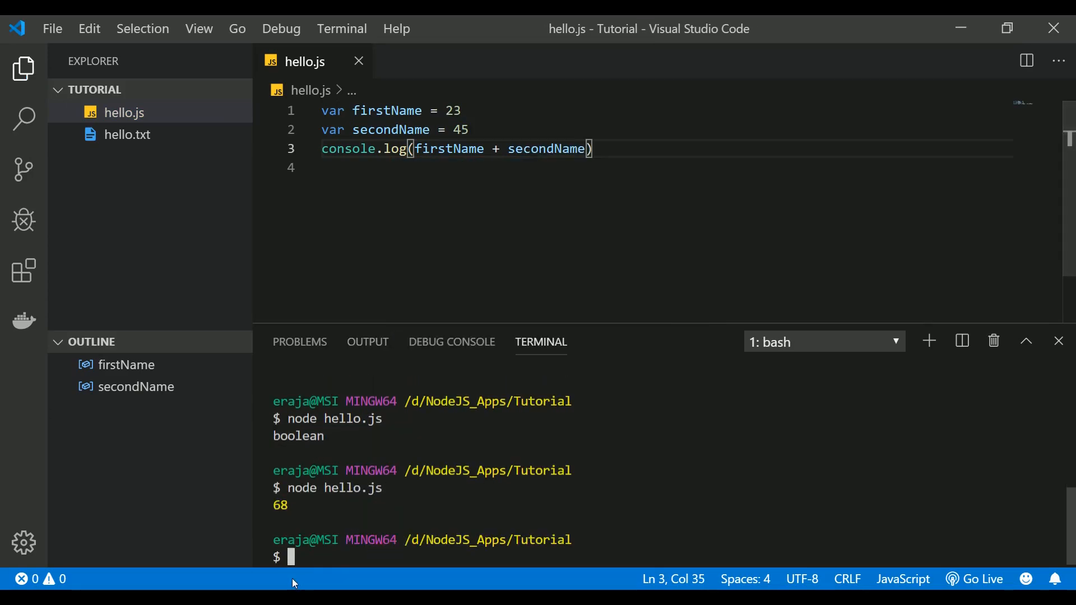
{"action": "mouse_move", "coordinate": [444, 134]}
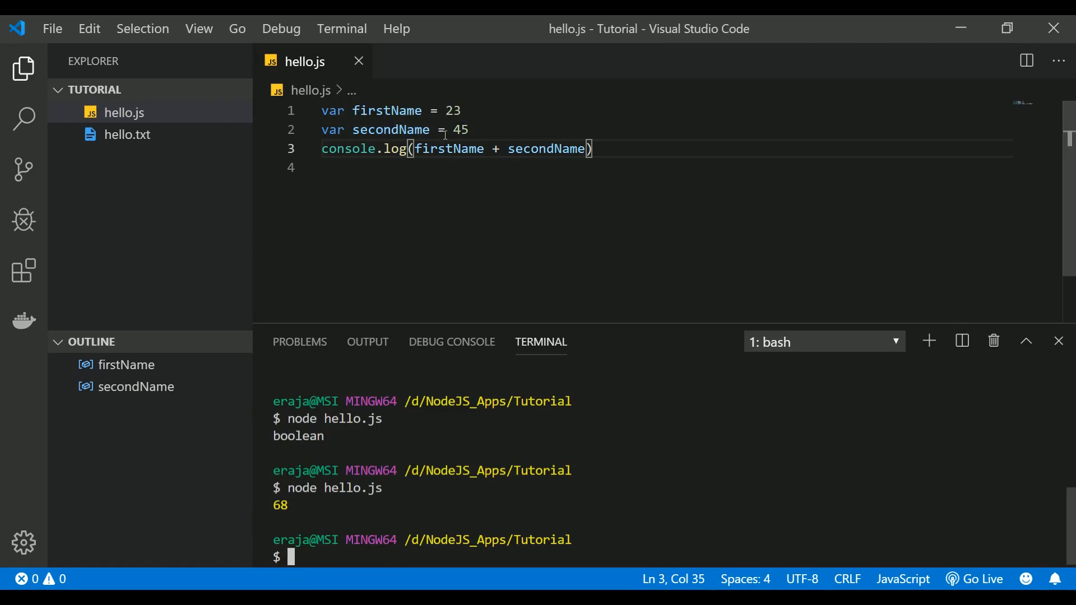
Step: Set firstName to "John" and secondName to "Mike", then rerun the script
{"action": "double_click", "coordinate": [453, 110]}
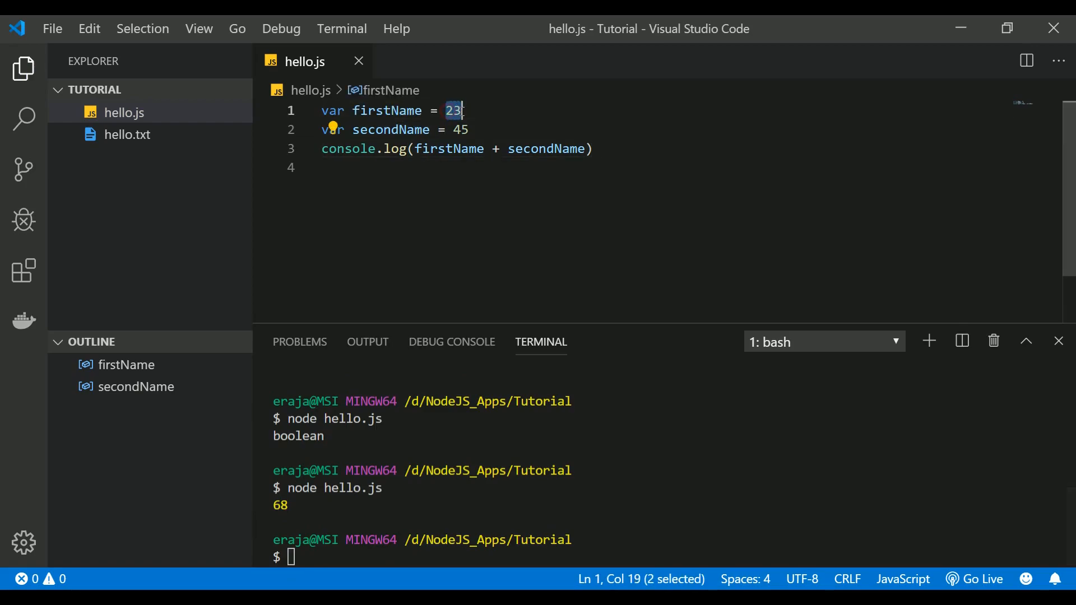
{"action": "type", "text": "\"John\""}
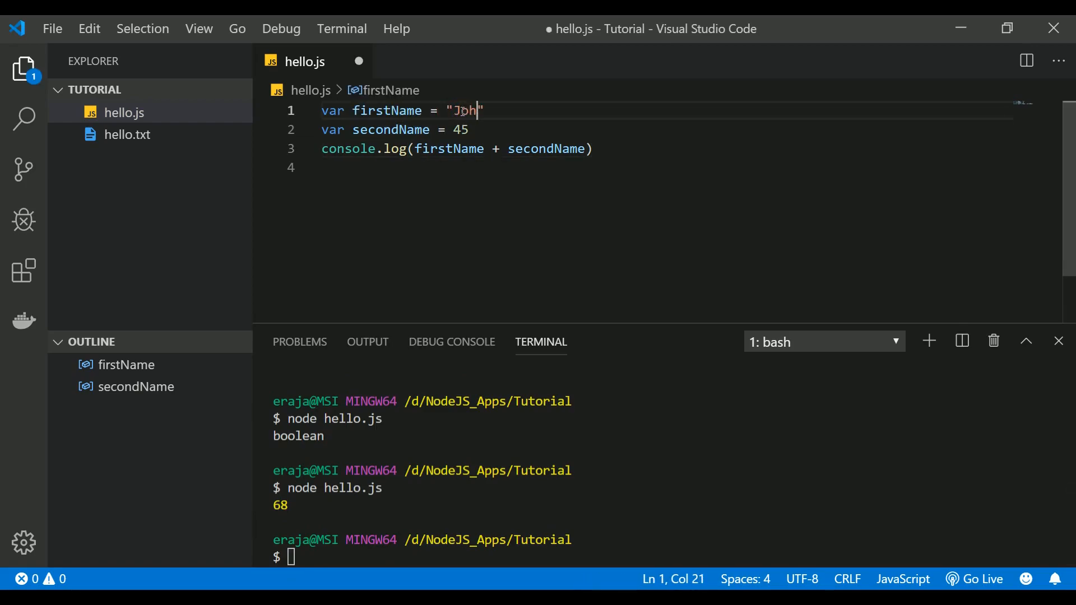
{"action": "type", "text": "n"}
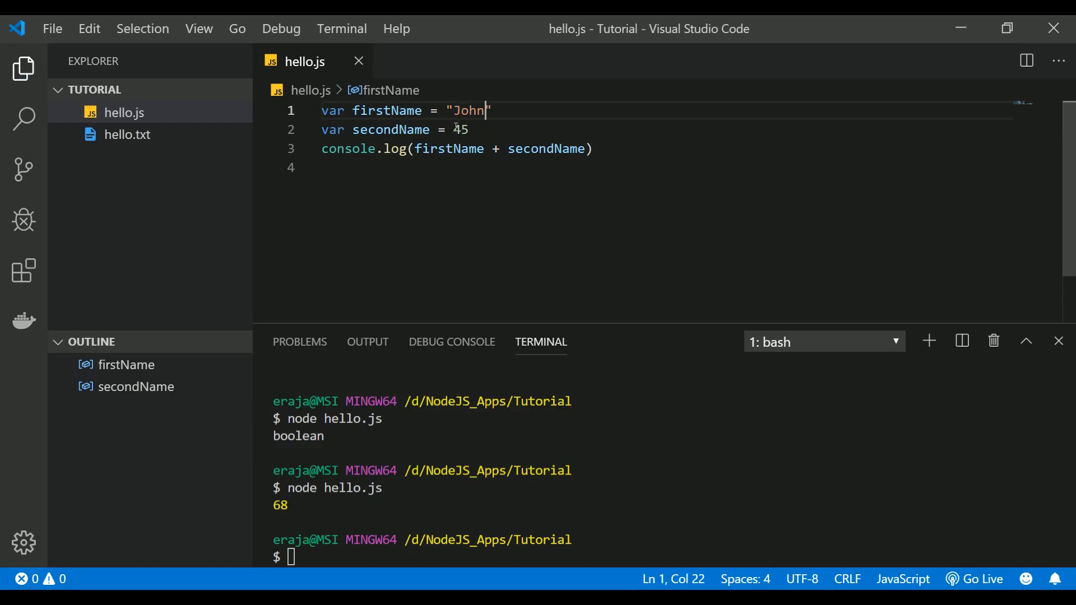
{"action": "double_click", "coordinate": [459, 130]}
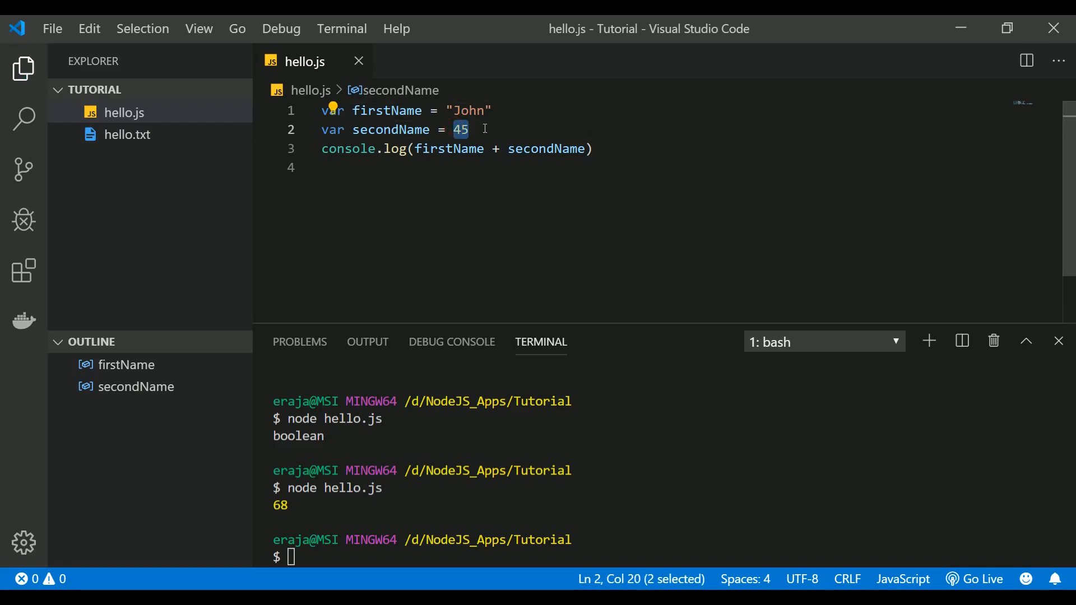
{"action": "type", "text": "\"Mike"}
{"action": "left_click", "coordinate": [666, 557]}
{"action": "type", "text": "node hello.js"}
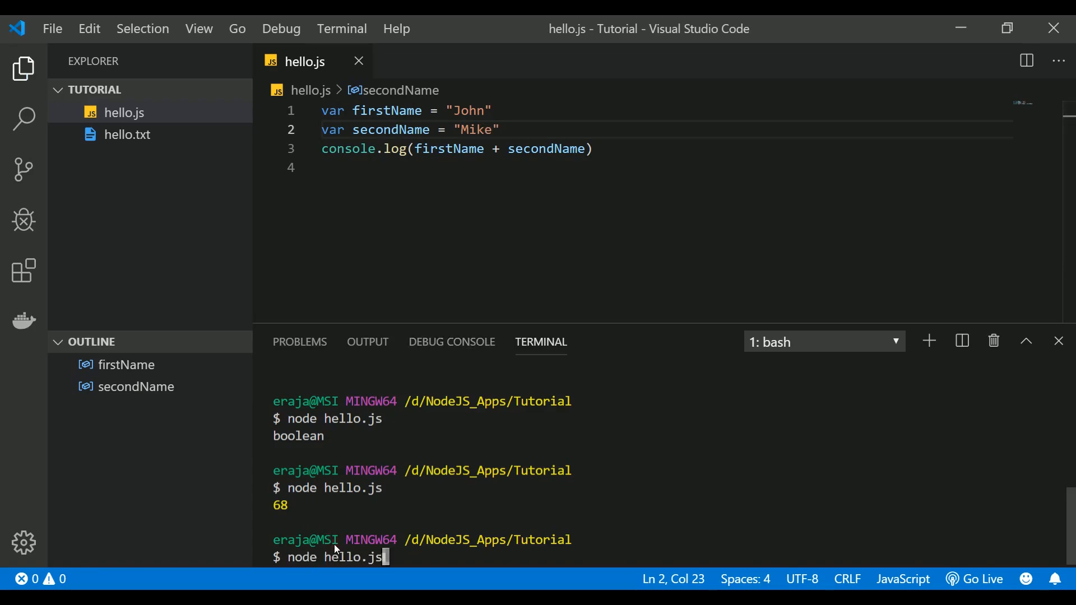
{"action": "key", "text": "Return"}
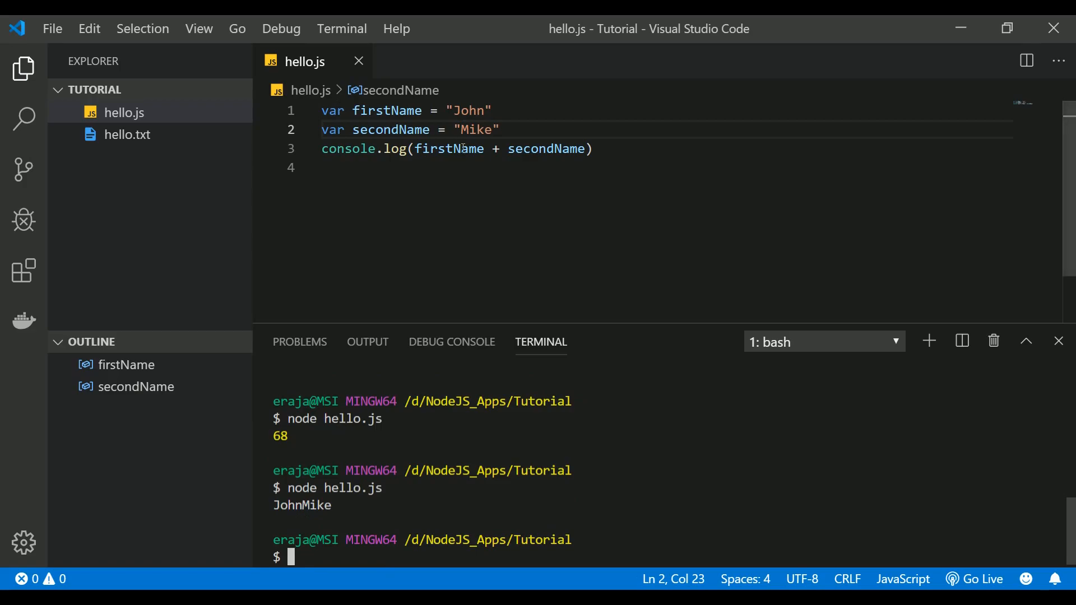
{"action": "mouse_move", "coordinate": [335, 522]}
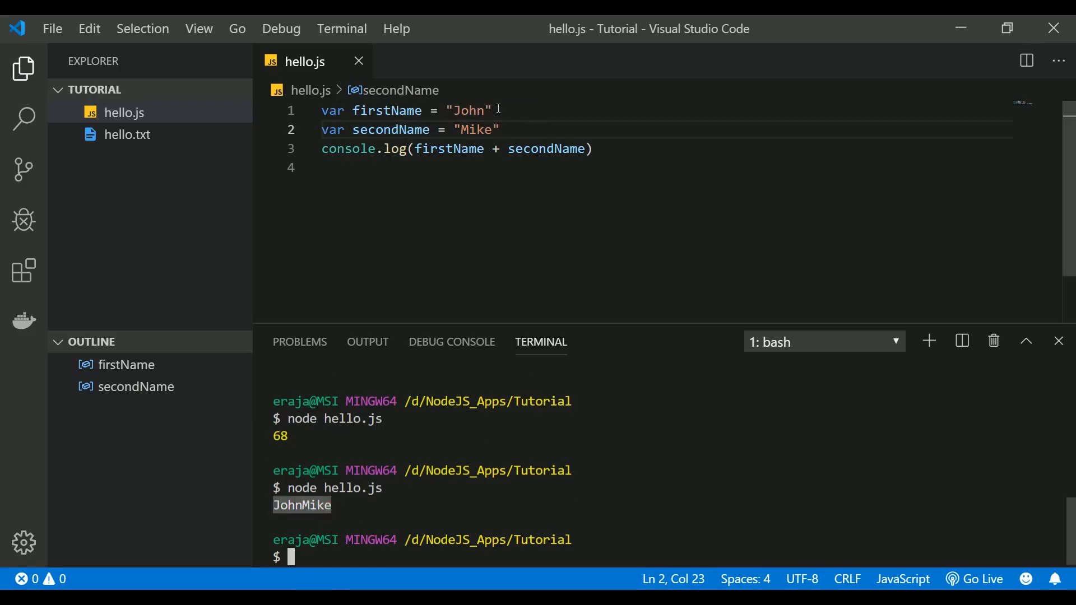
Step: Restore secondName to 45 and move the cursor to the empty last line
{"action": "double_click", "coordinate": [474, 130]}
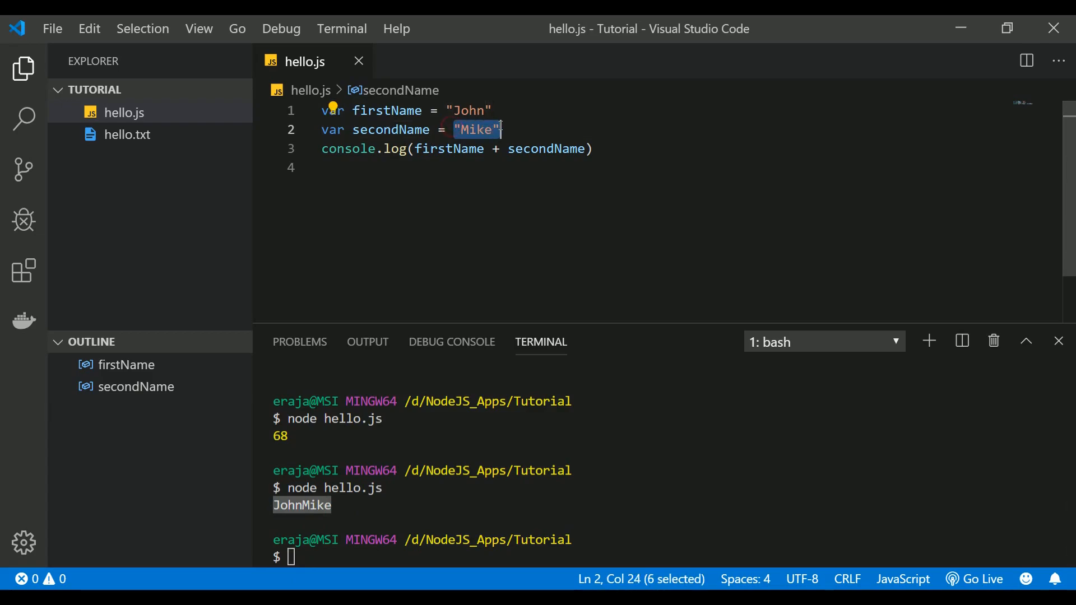
{"action": "type", "text": "45"}
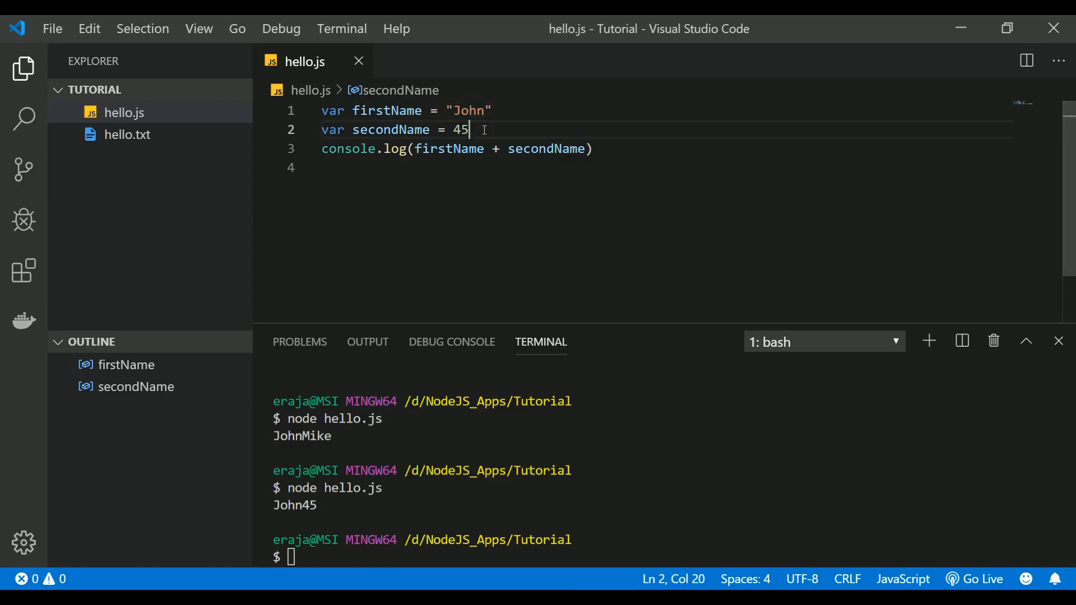
{"action": "double_click", "coordinate": [460, 130]}
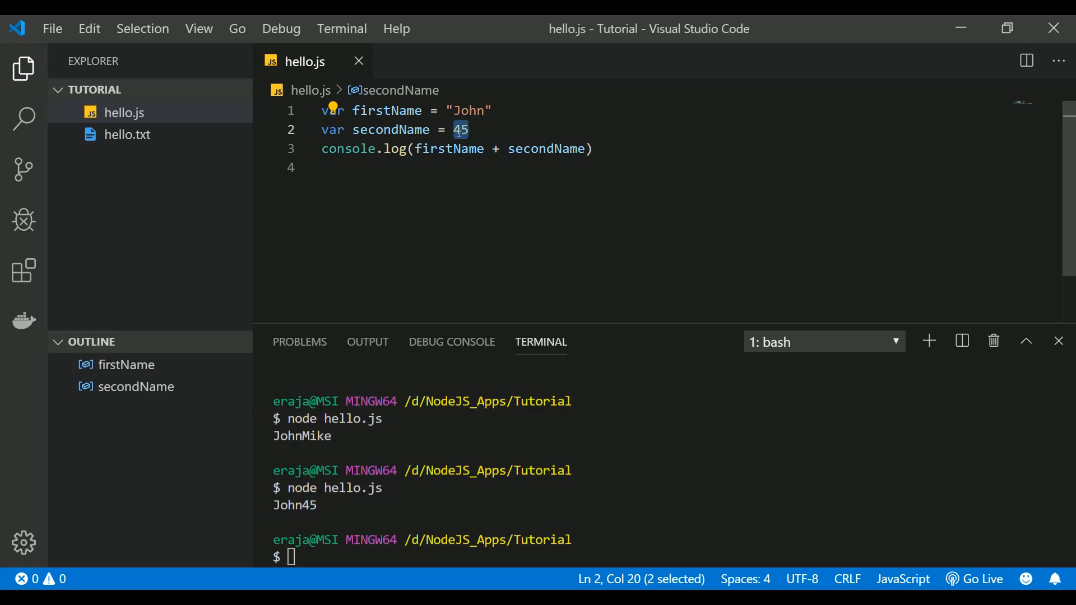
{"action": "left_click", "coordinate": [444, 110]}
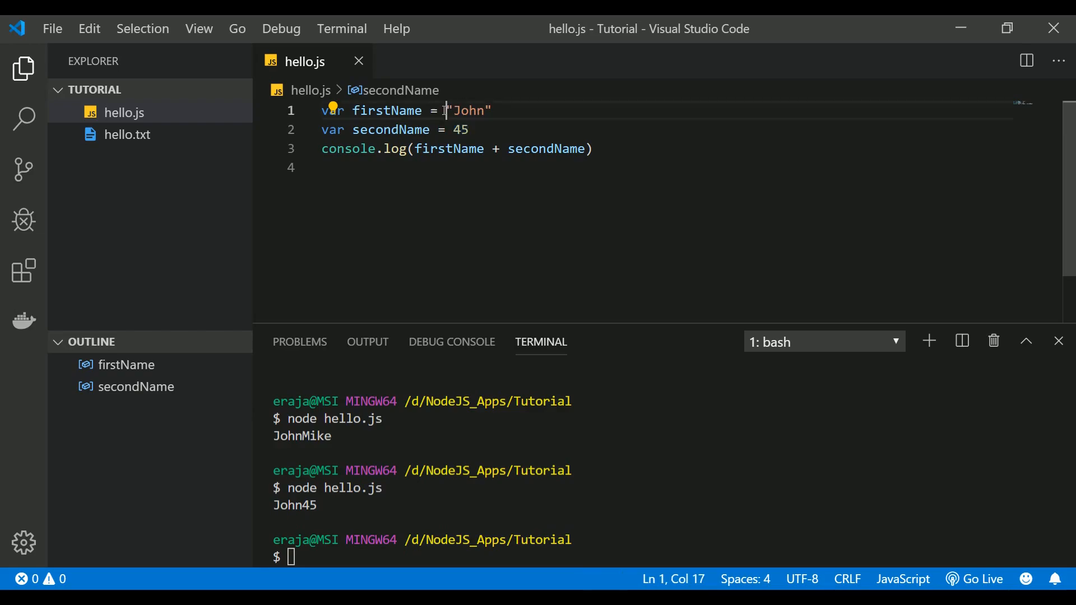
{"action": "left_click", "coordinate": [492, 110]}
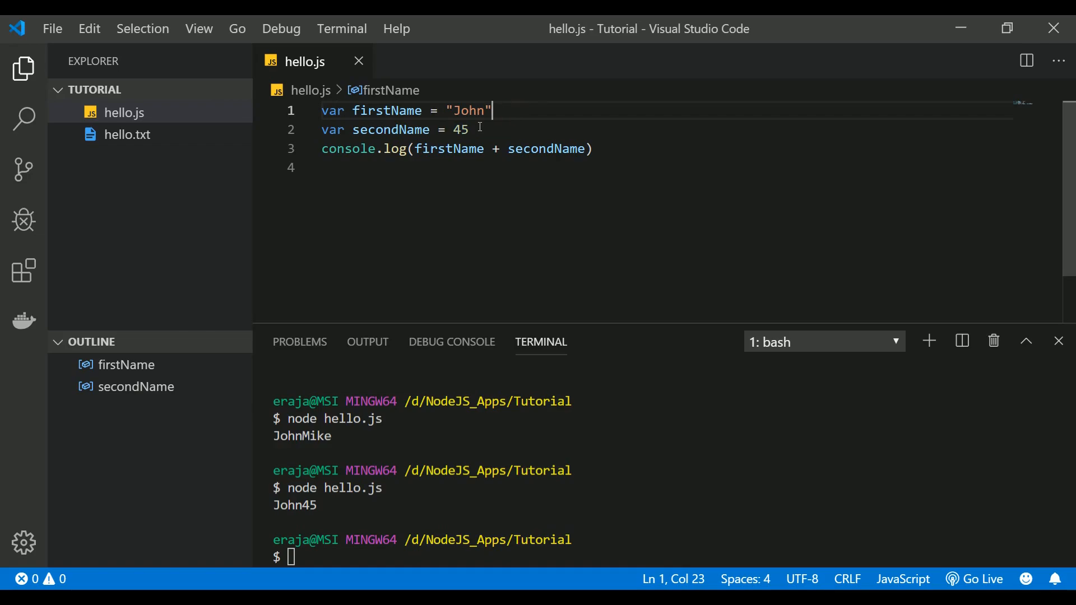
{"action": "left_click", "coordinate": [329, 168]}
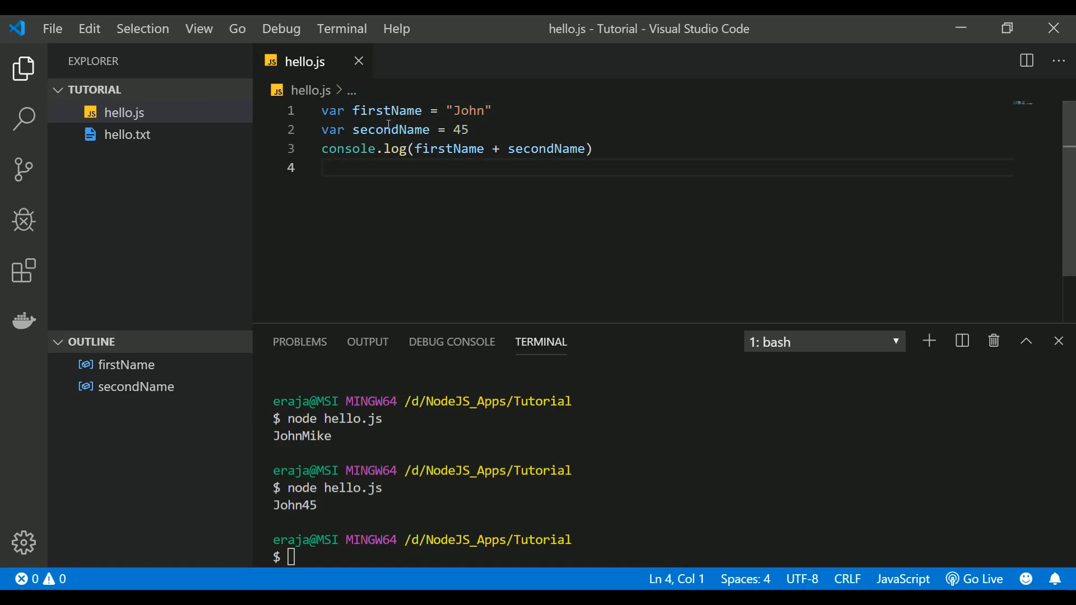